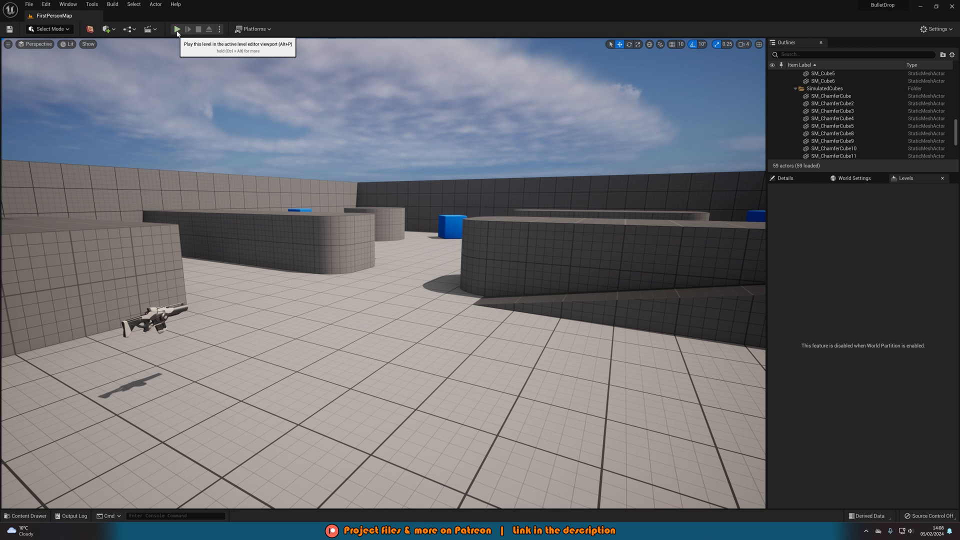
Step: Start Play in the level editor to test the rifle's debug bullet trajectory
left_click(177, 29)
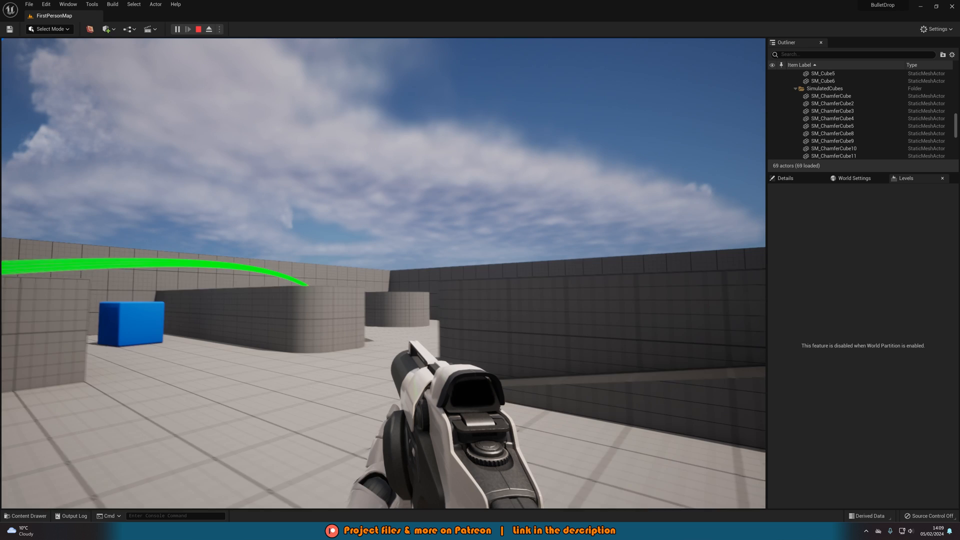
Step: End the running play session
left_click(198, 29)
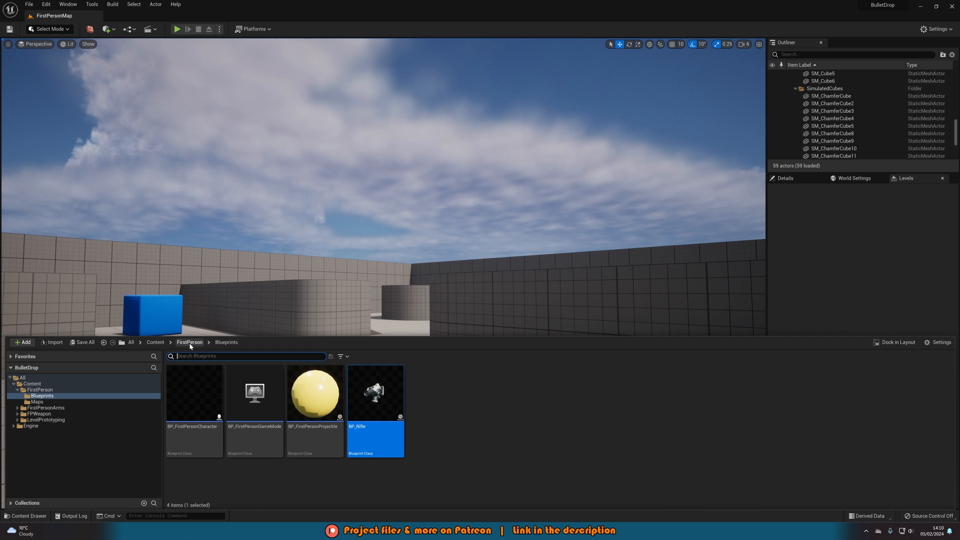
mouse_move(374, 392)
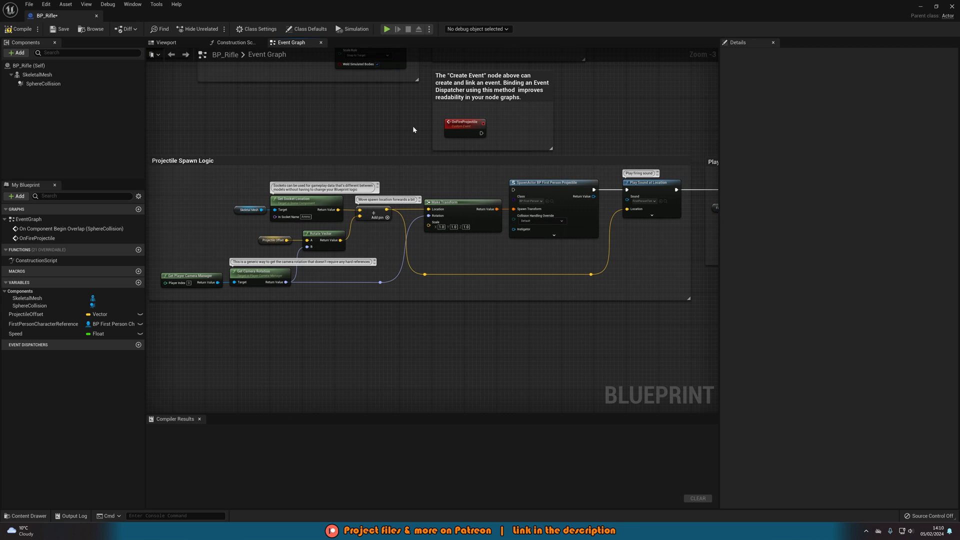
mouse_move(451, 306)
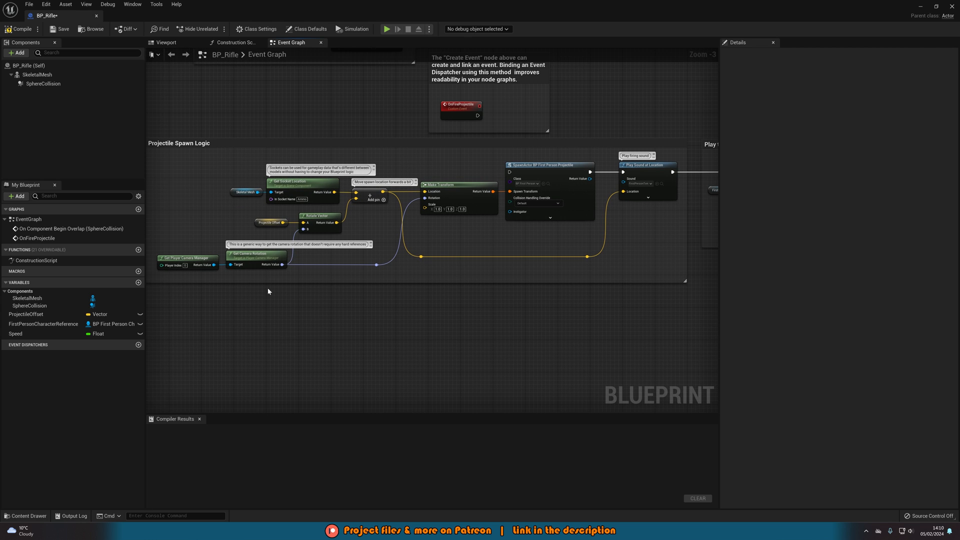
mouse_move(133, 27)
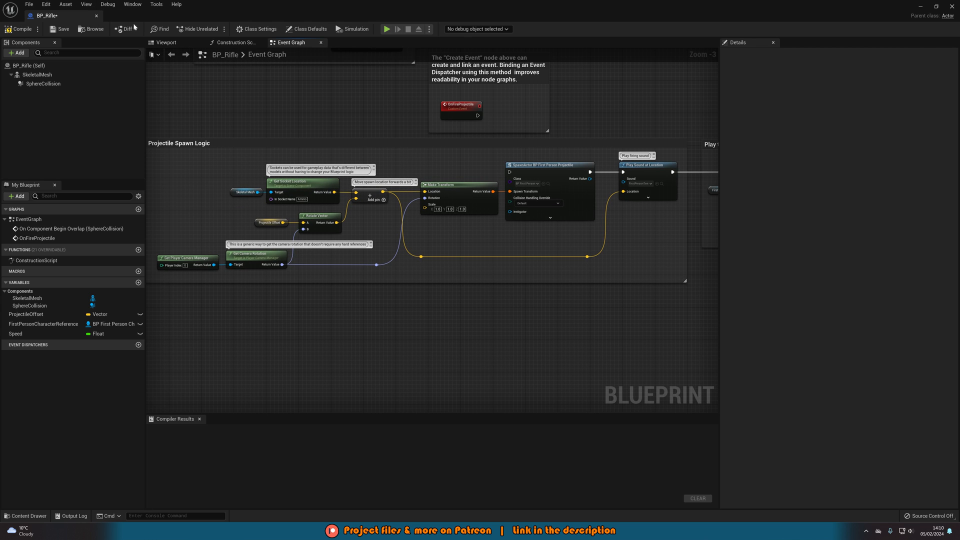
Step: Add a Sphere component scaled to 0.1 and place it at the rifle's barrel tip
left_click(166, 42)
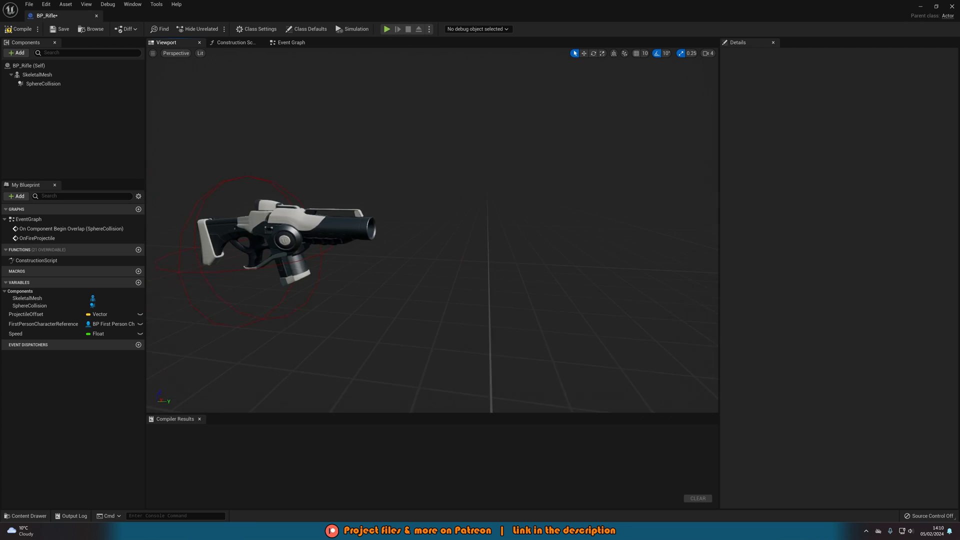
left_click(16, 53)
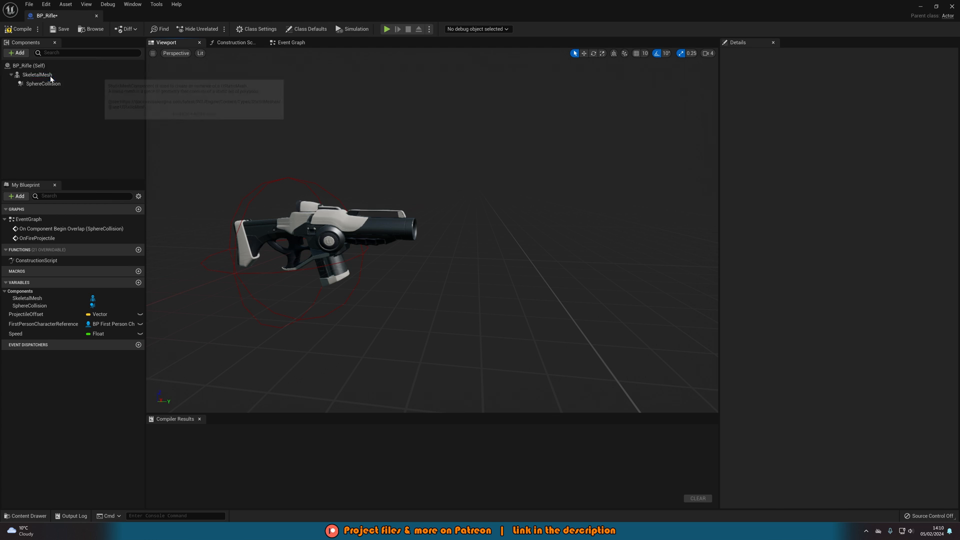
left_click(34, 83)
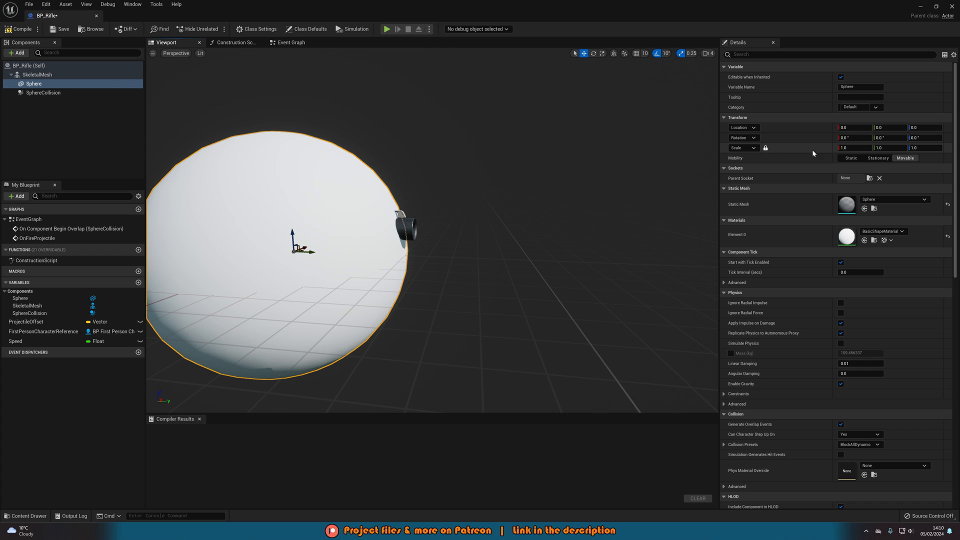
type("0.1")
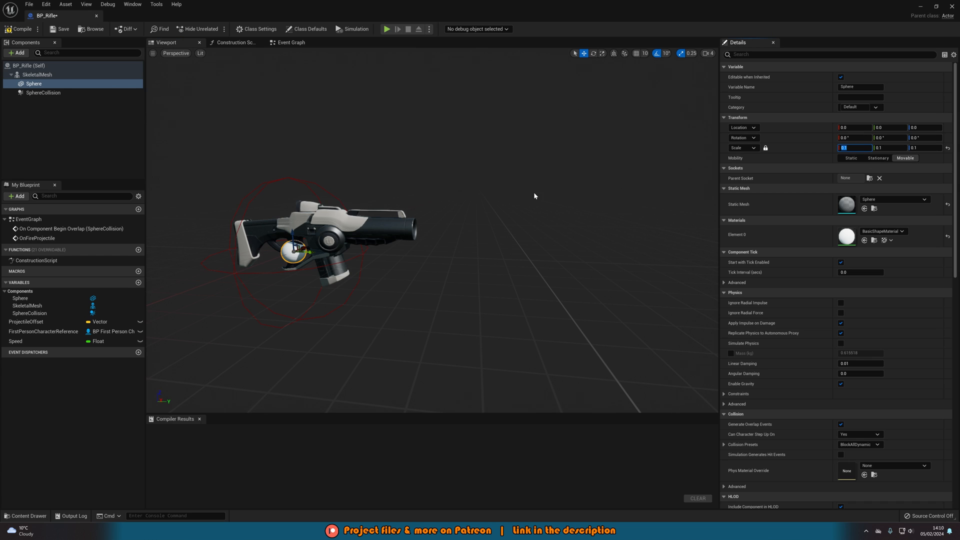
left_click_drag(297, 251, 428, 256)
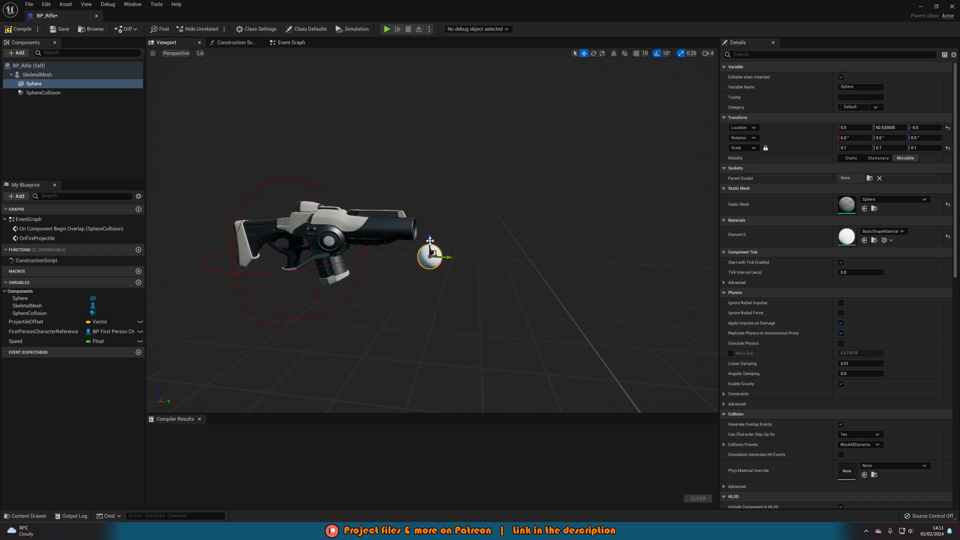
left_click_drag(430, 247, 396, 221)
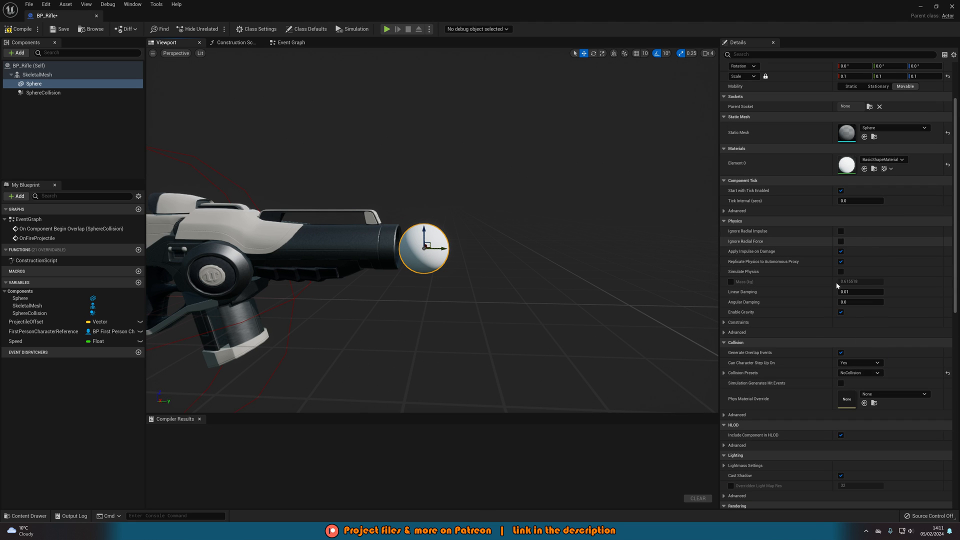
scroll("down", 3)
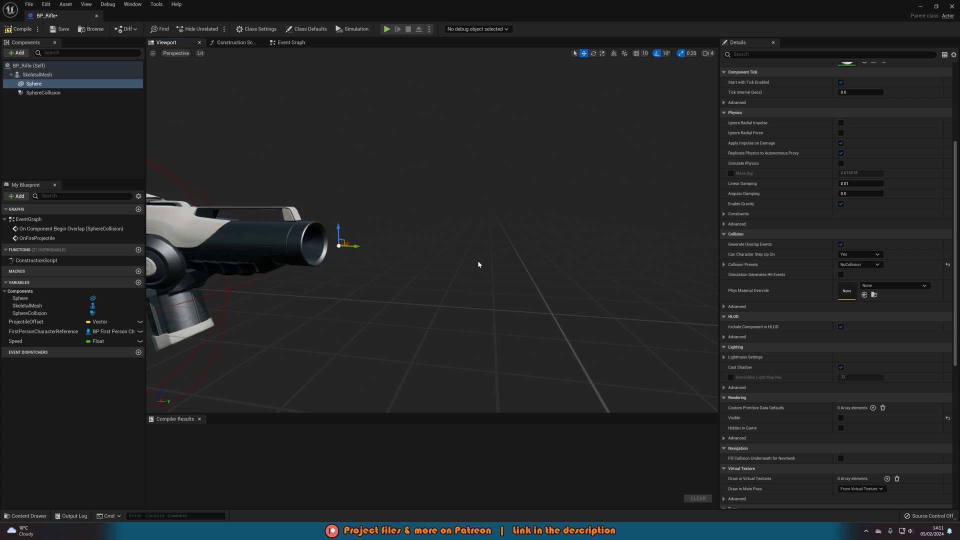
mouse_move(481, 271)
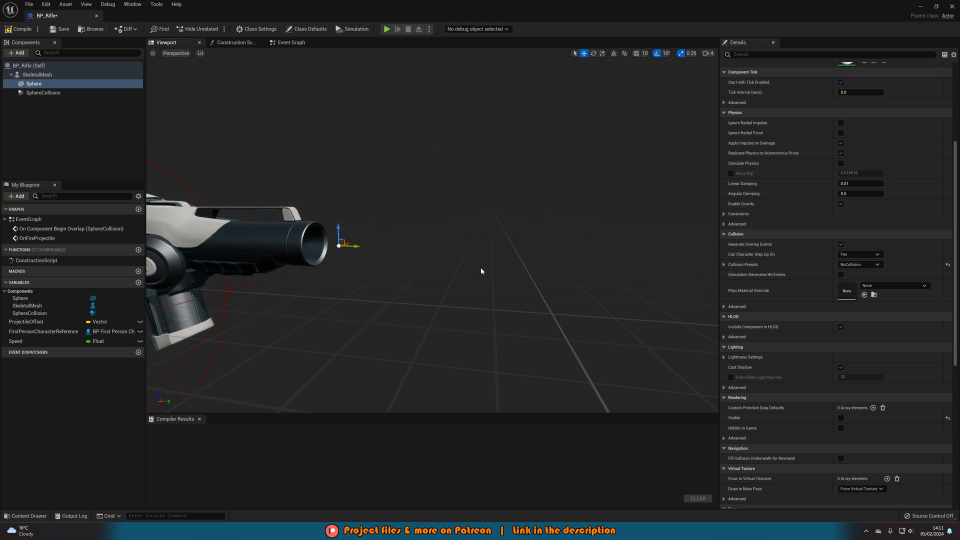
mouse_move(20, 29)
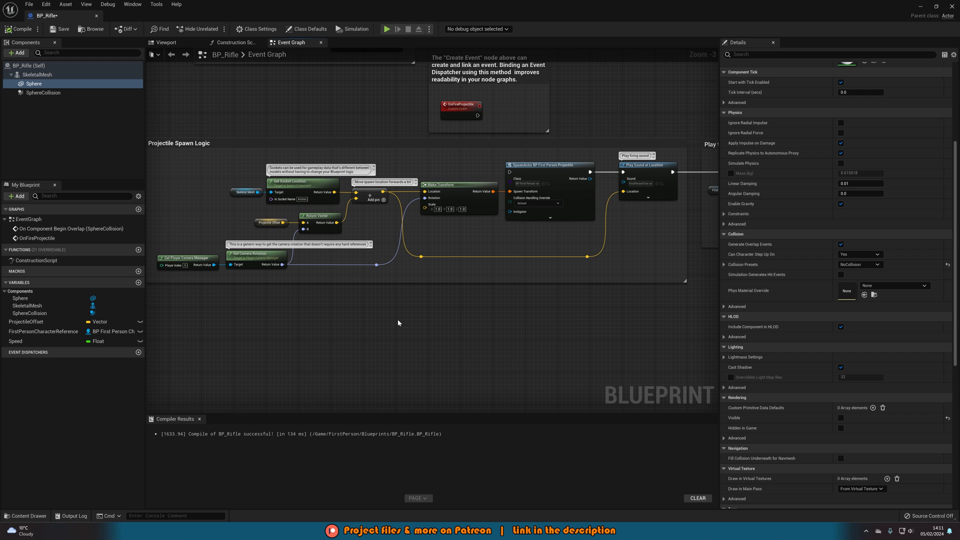
mouse_move(306, 421)
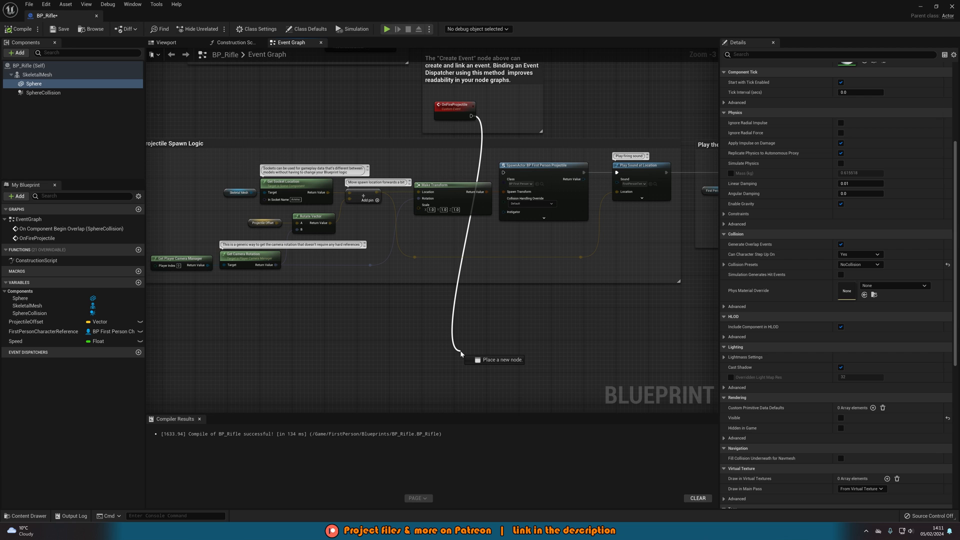
Step: Add Predict Projectile Path (Advanced) with a Make PredictProjectilePathParams node feeding its parameters
type("predict project")
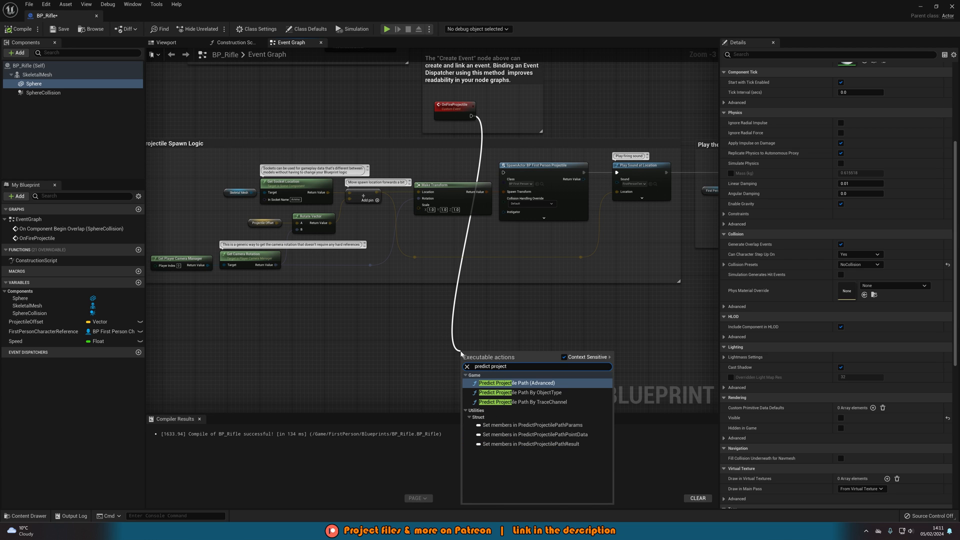
left_click(502, 382)
type("make")
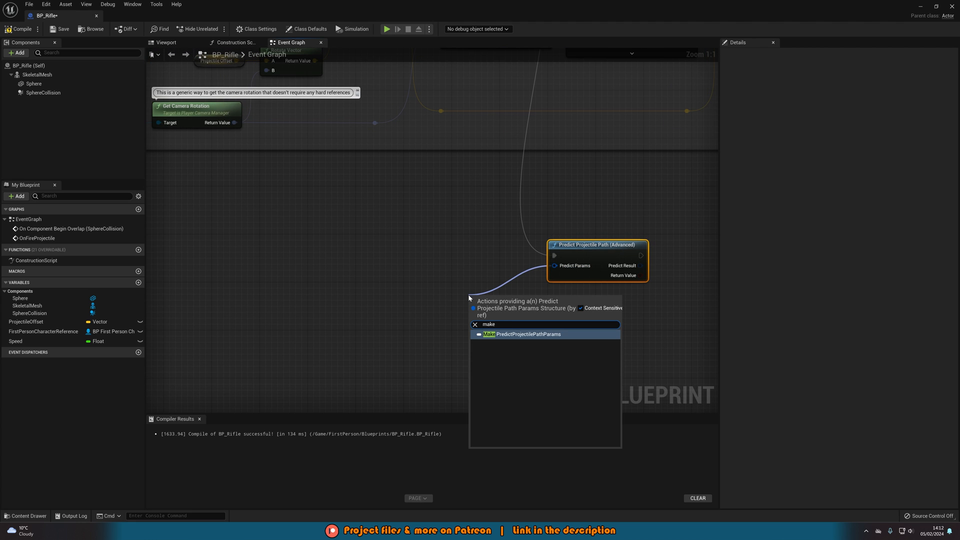
left_click(521, 334)
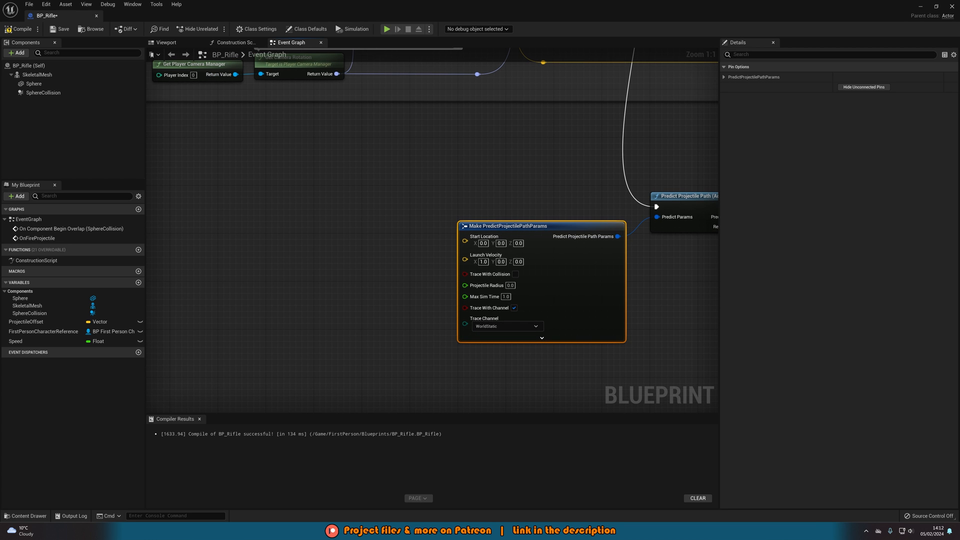
Step: Wire Firing REF's world location into Start Location and add a Get Right Vector node
left_click(34, 84)
type("Firing REF")
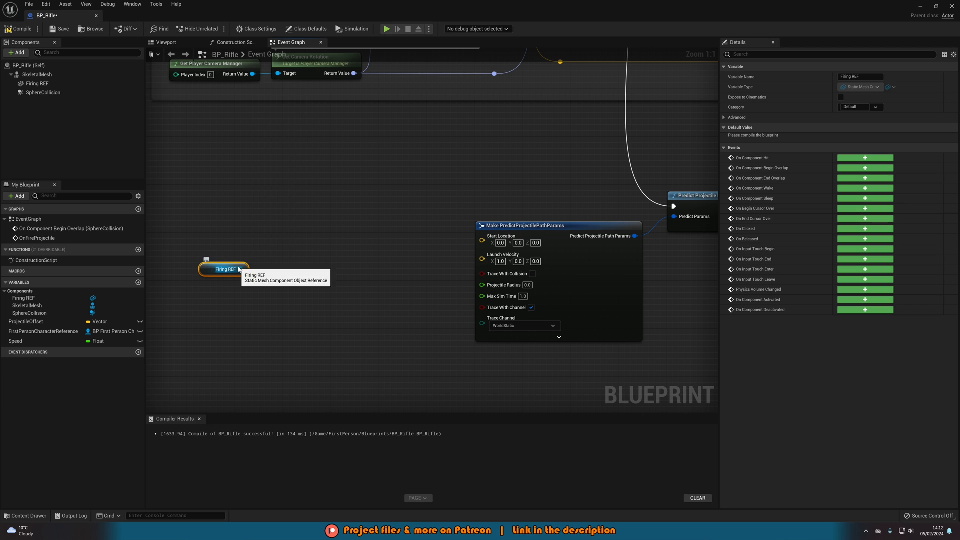
left_click_drag(235, 269, 257, 255)
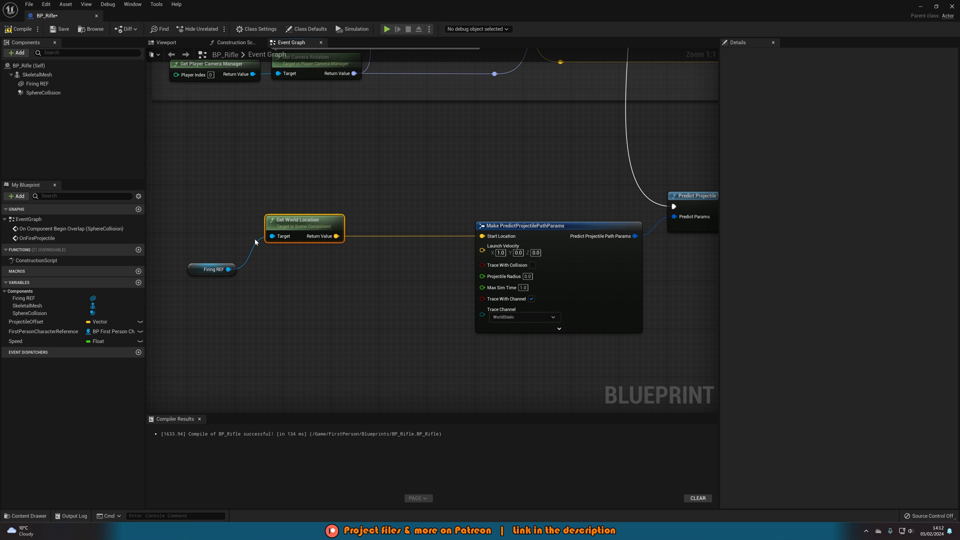
left_click(211, 257)
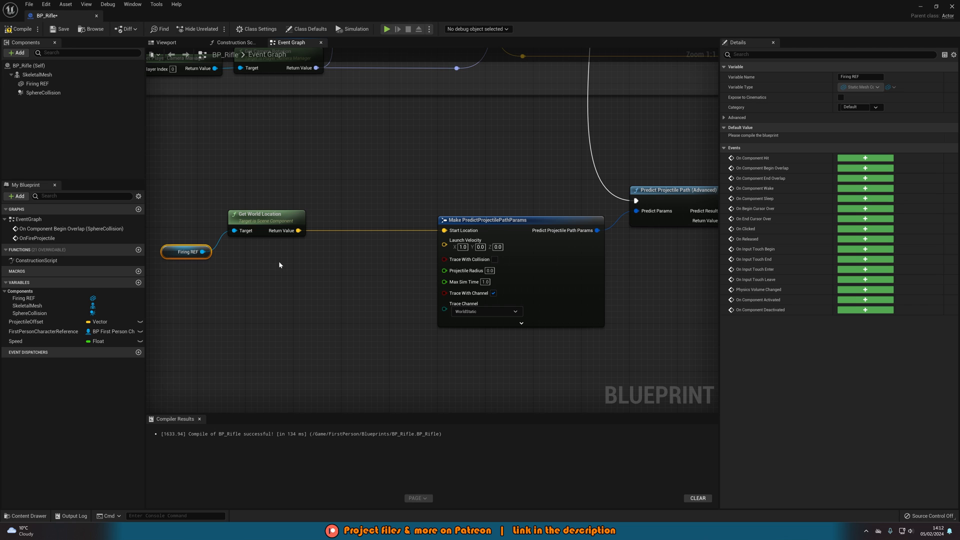
mouse_move(282, 267)
type("ge")
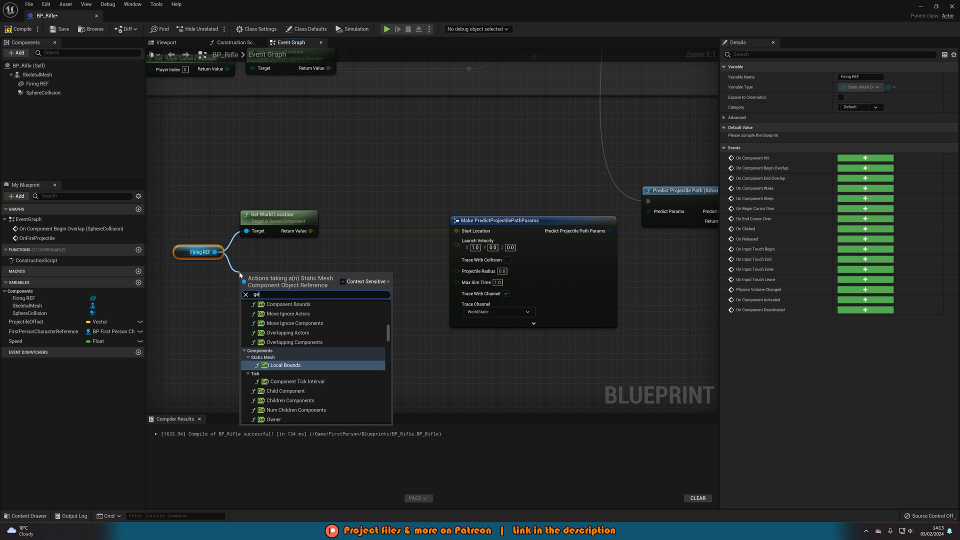
left_click(285, 365)
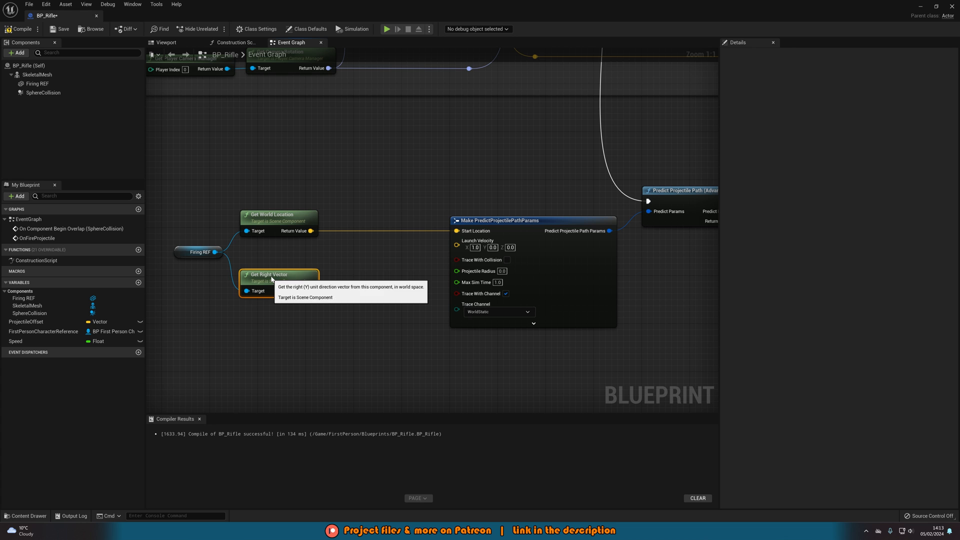
left_click(165, 42)
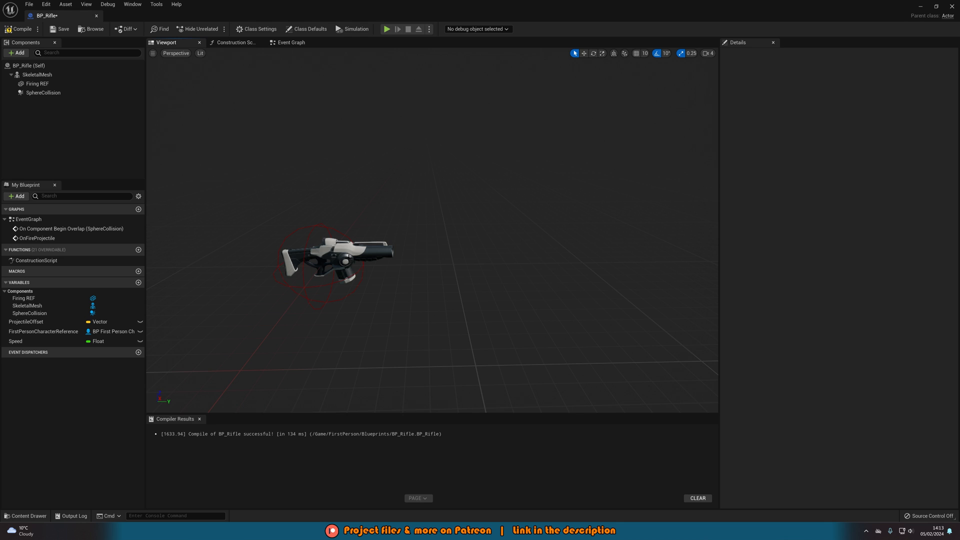
left_click(290, 42)
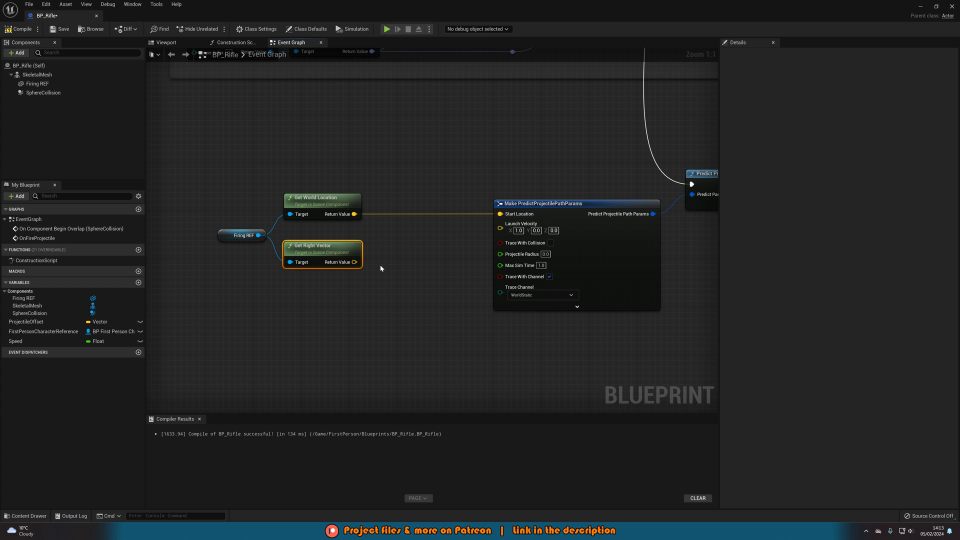
Step: Feed right vector times the float Speed variable into Launch Velocity, and enable Trace With Collision
left_click_drag(354, 262, 374, 267)
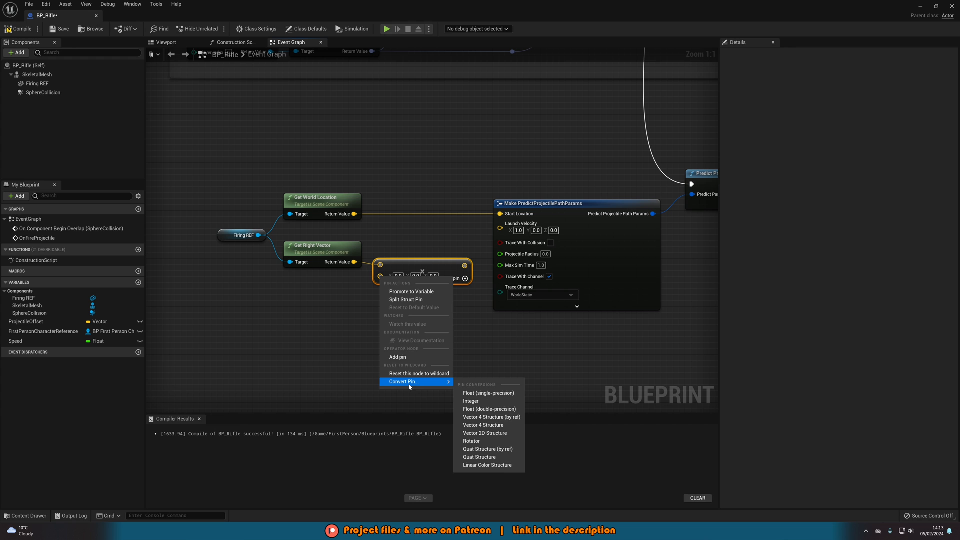
mouse_move(487, 393)
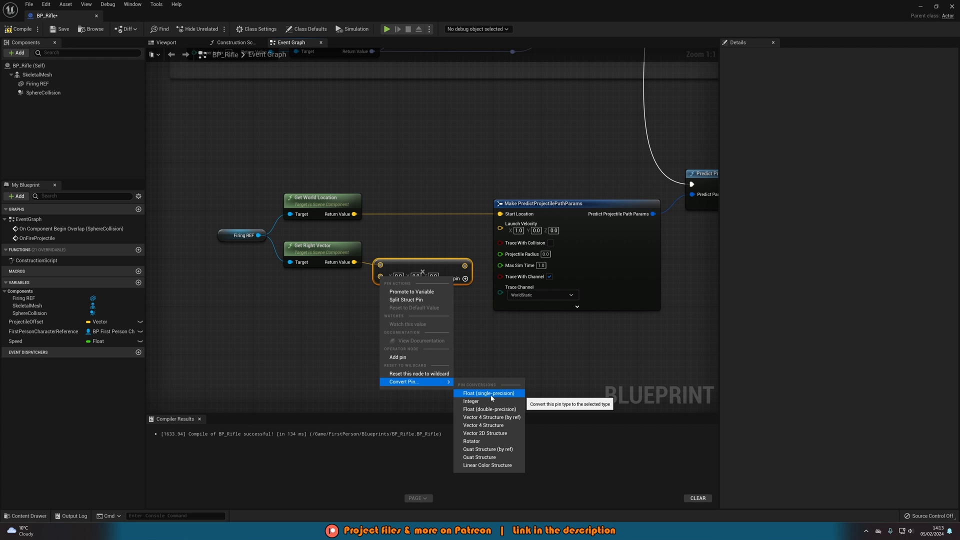
left_click(487, 392)
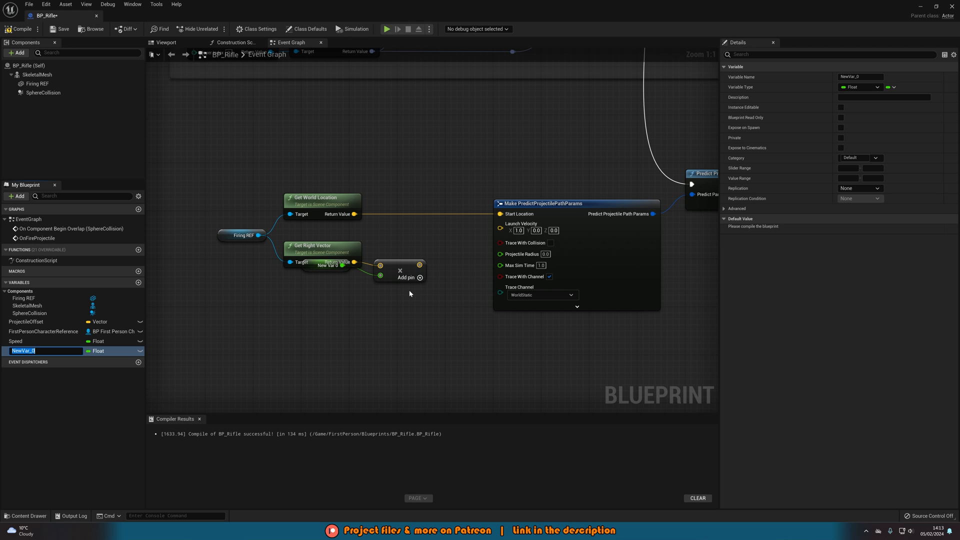
type("Speed")
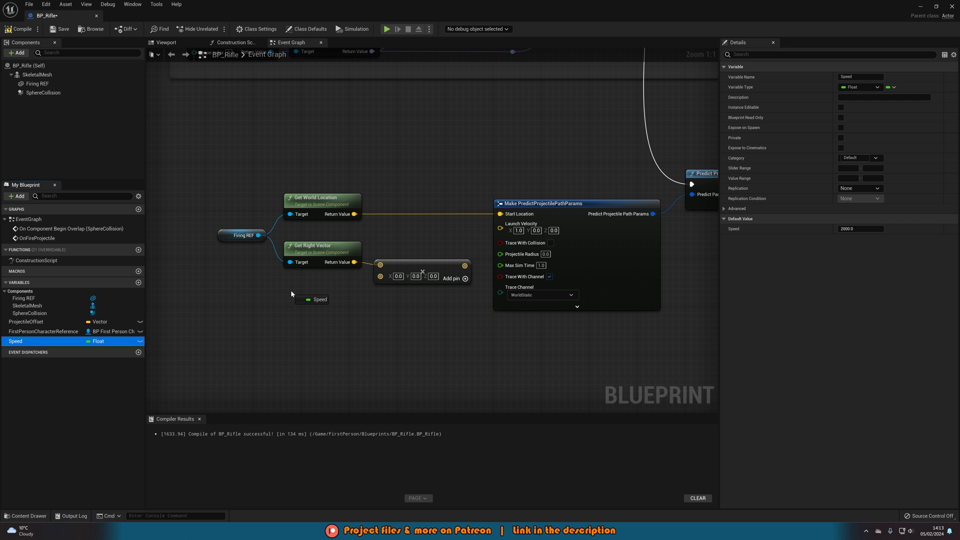
left_click_drag(313, 299, 326, 289)
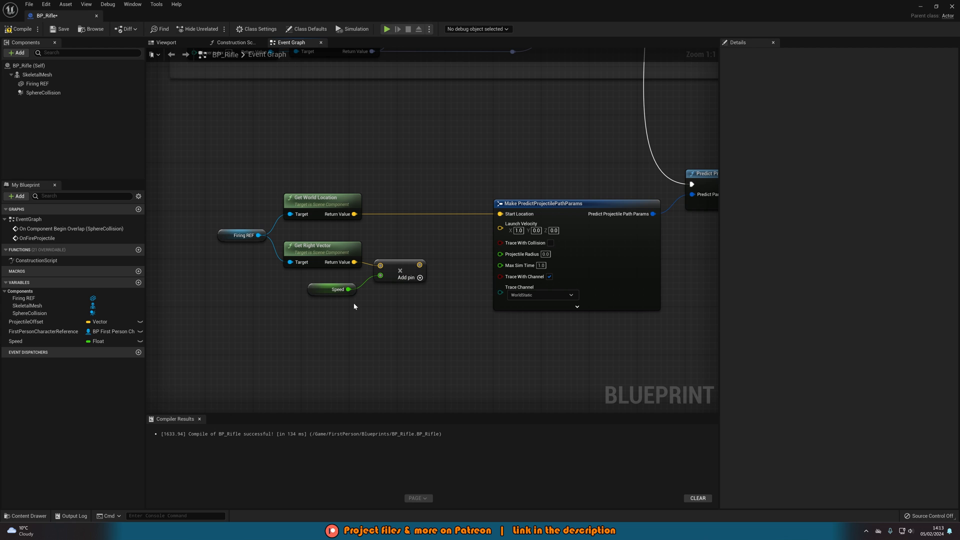
mouse_move(383, 269)
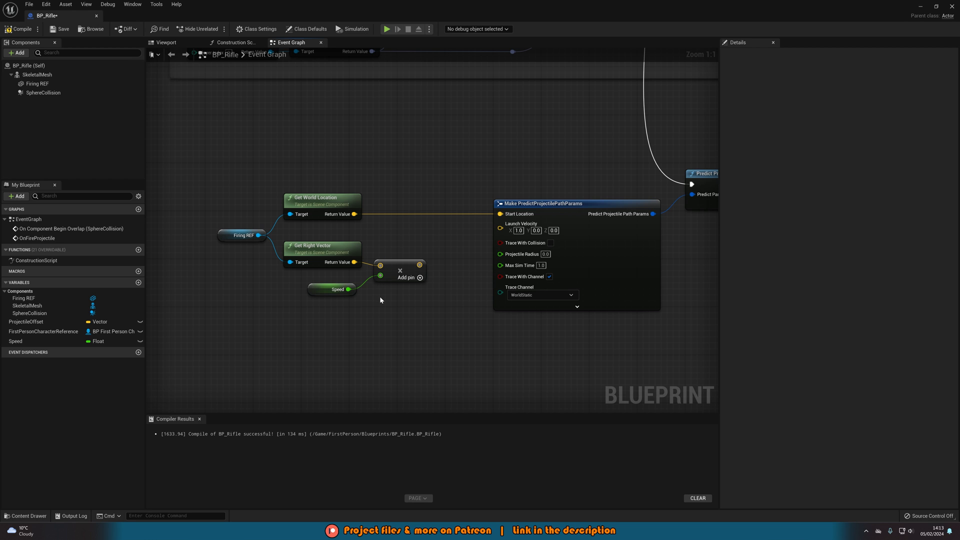
left_click(332, 288)
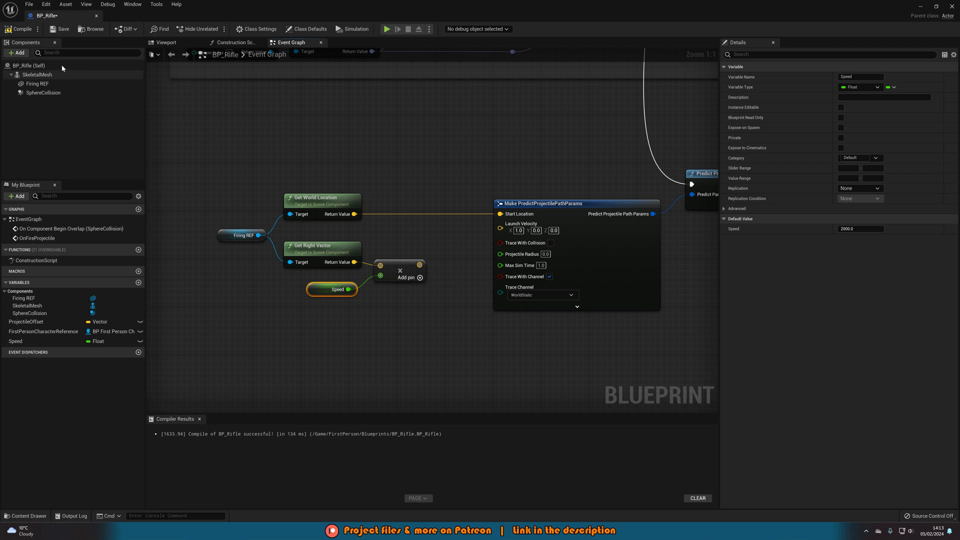
mouse_move(610, 289)
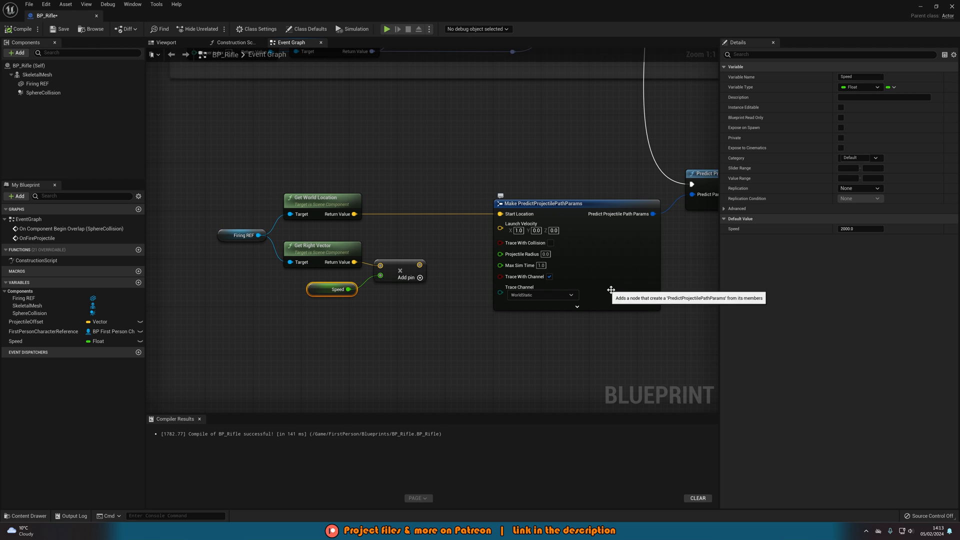
left_click(859, 228)
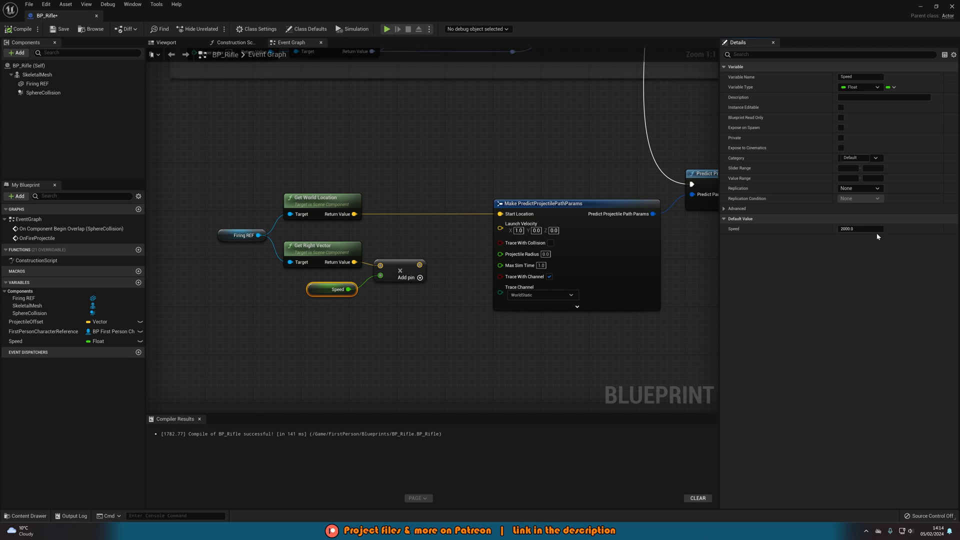
mouse_move(860, 228)
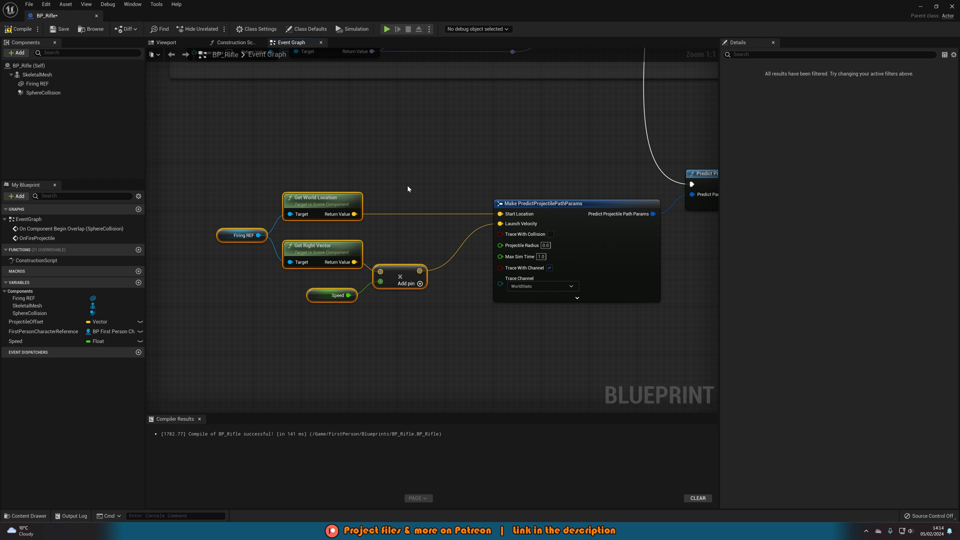
mouse_move(423, 243)
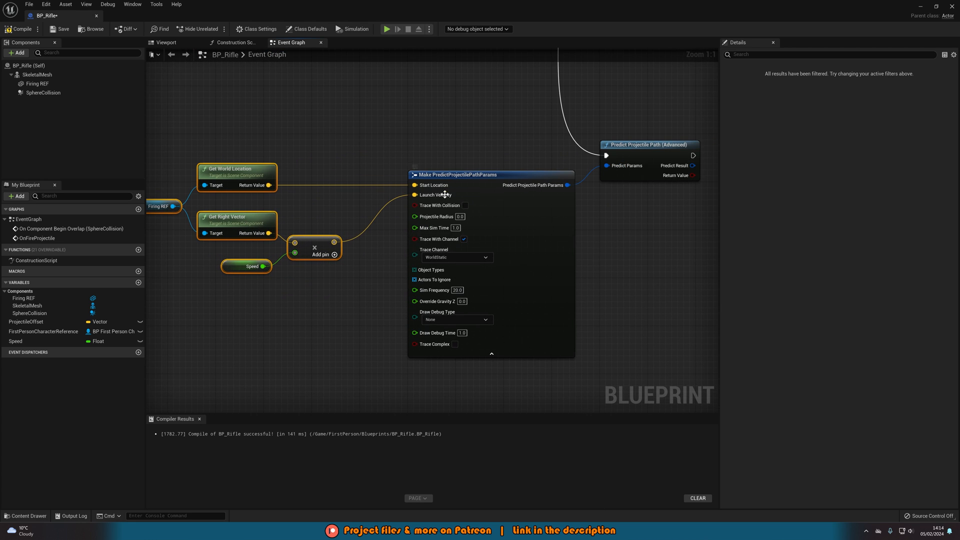
mouse_move(440, 205)
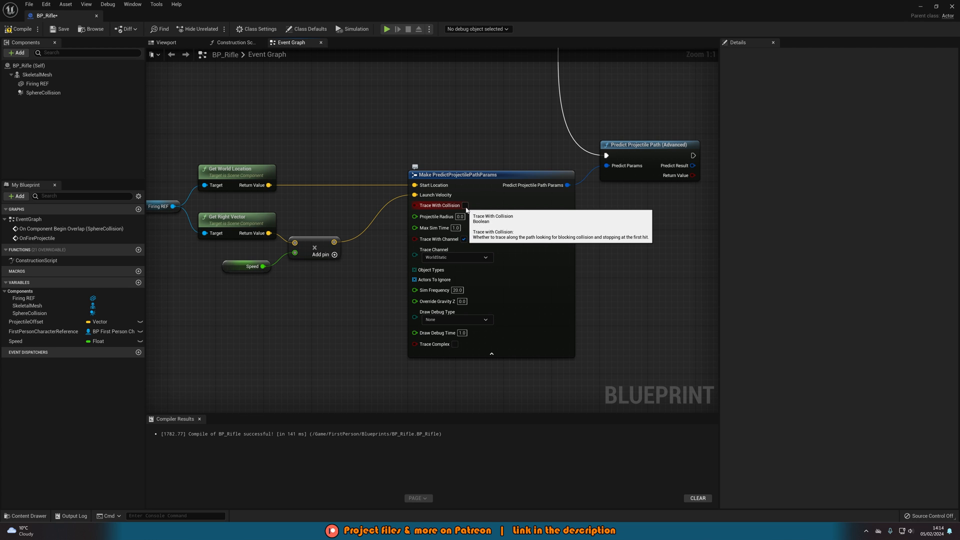
left_click(463, 205)
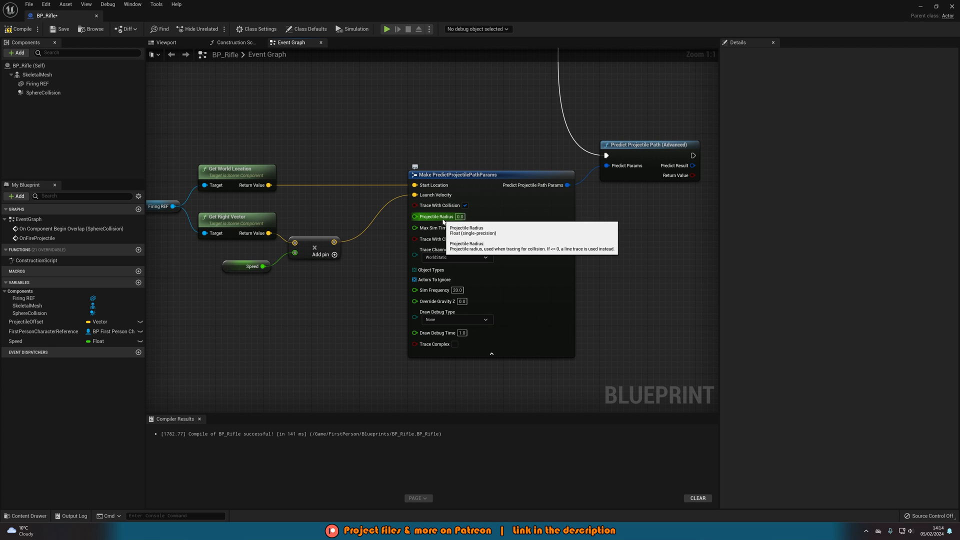
mouse_move(434, 216)
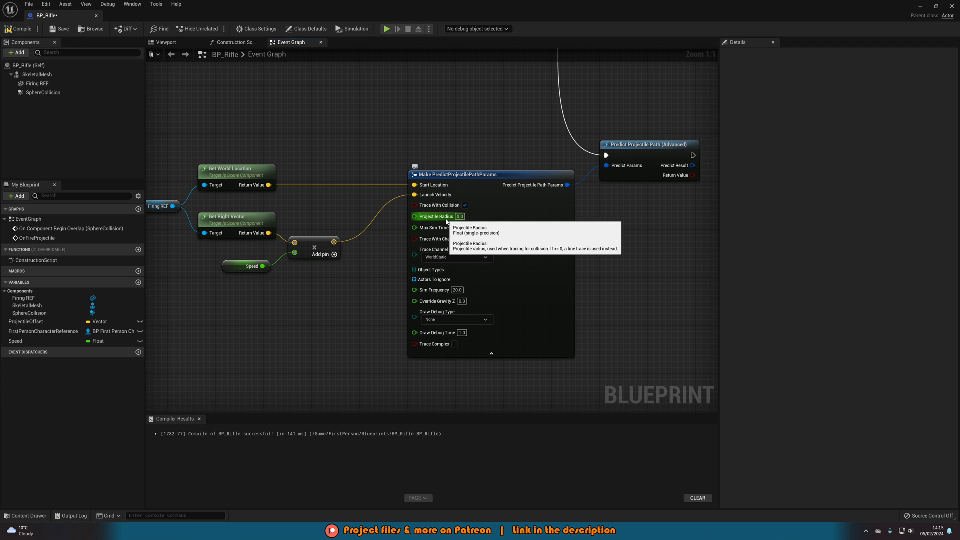
mouse_move(403, 256)
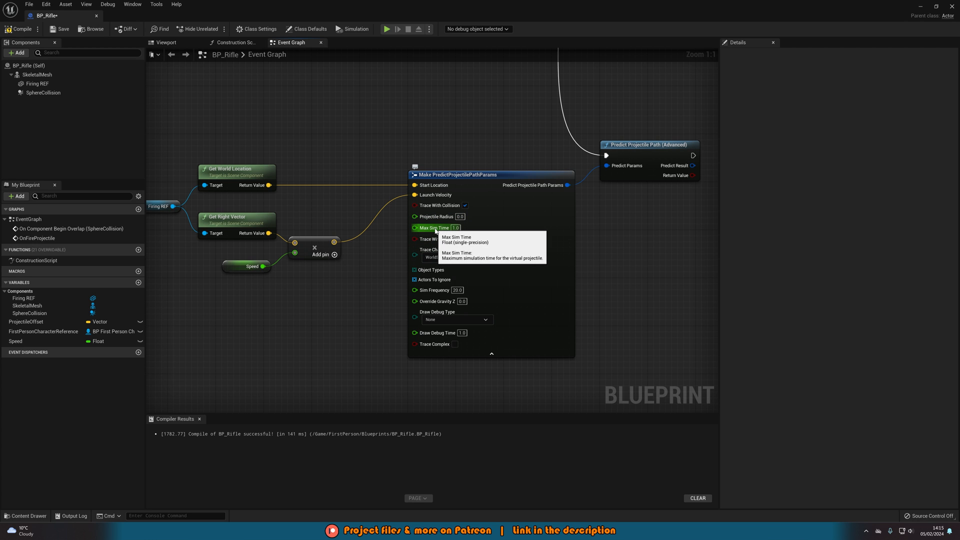
mouse_move(384, 248)
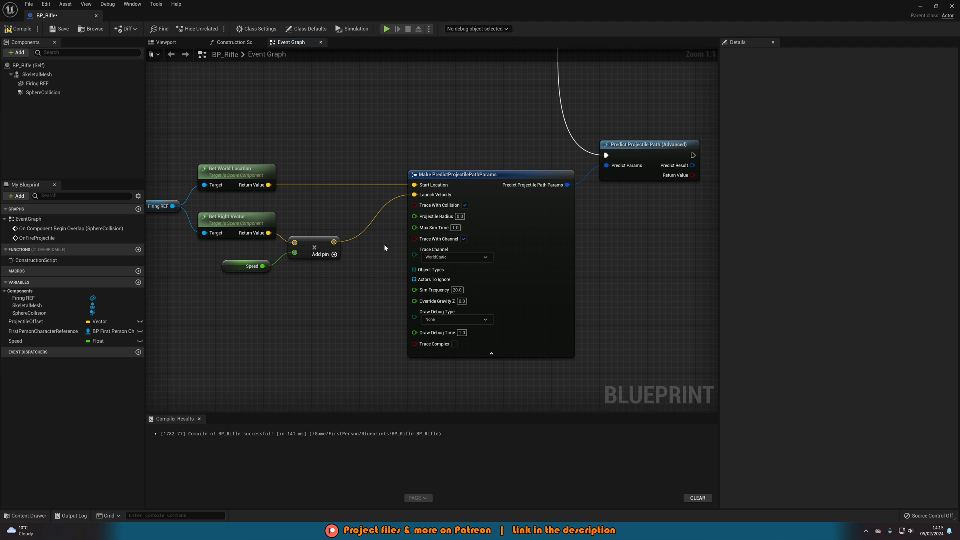
mouse_move(373, 252)
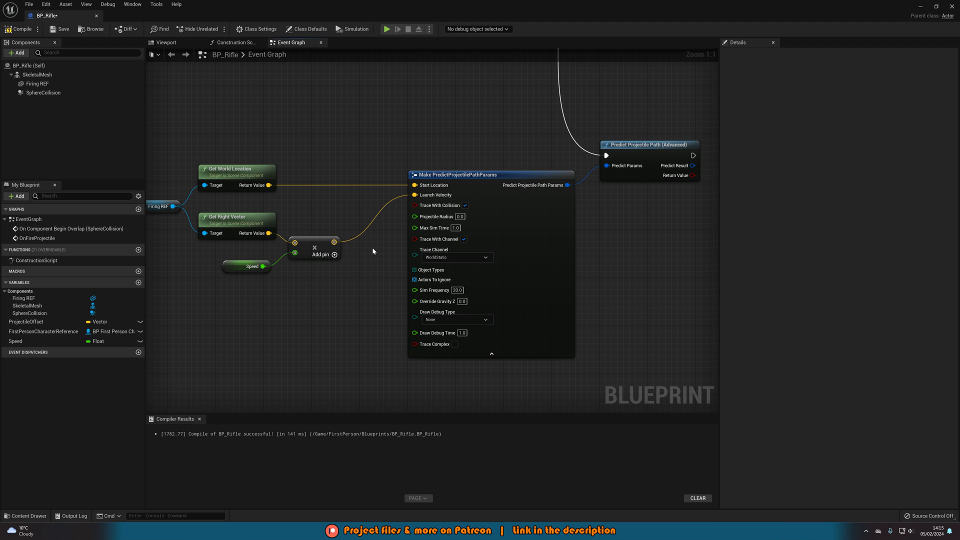
mouse_move(385, 245)
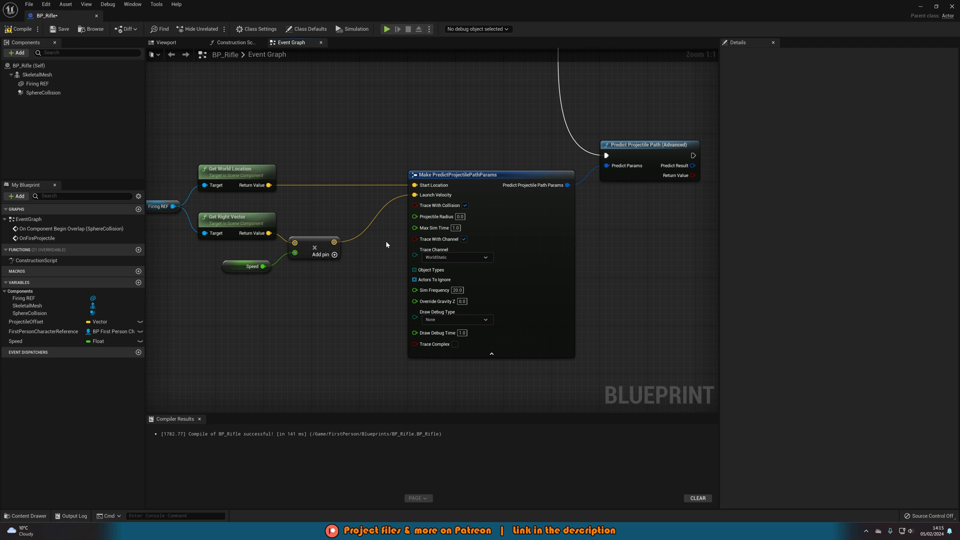
mouse_move(403, 241)
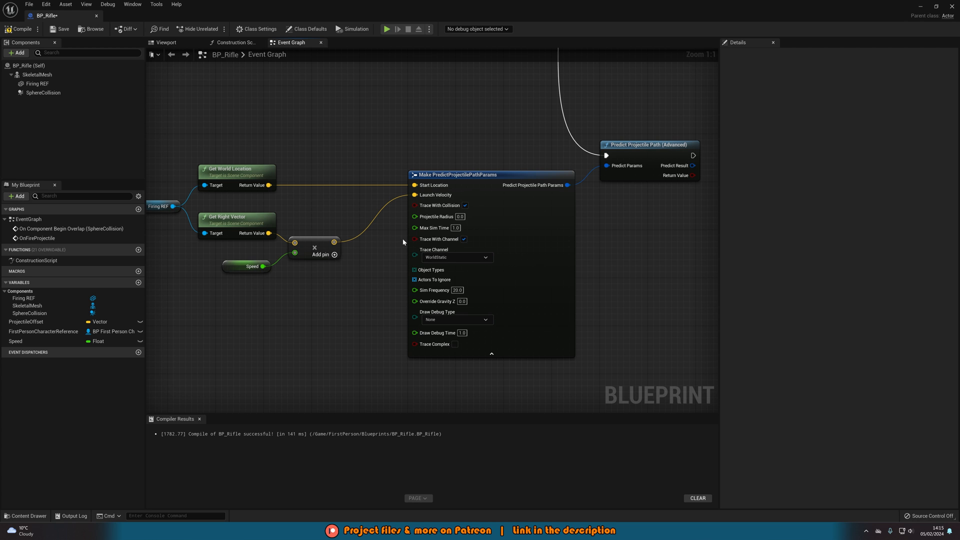
mouse_move(434, 228)
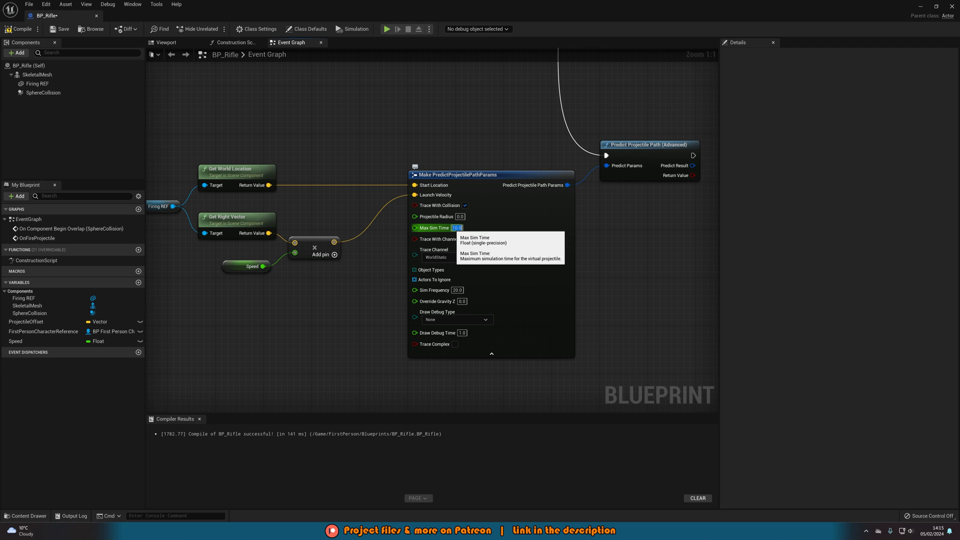
mouse_move(523, 253)
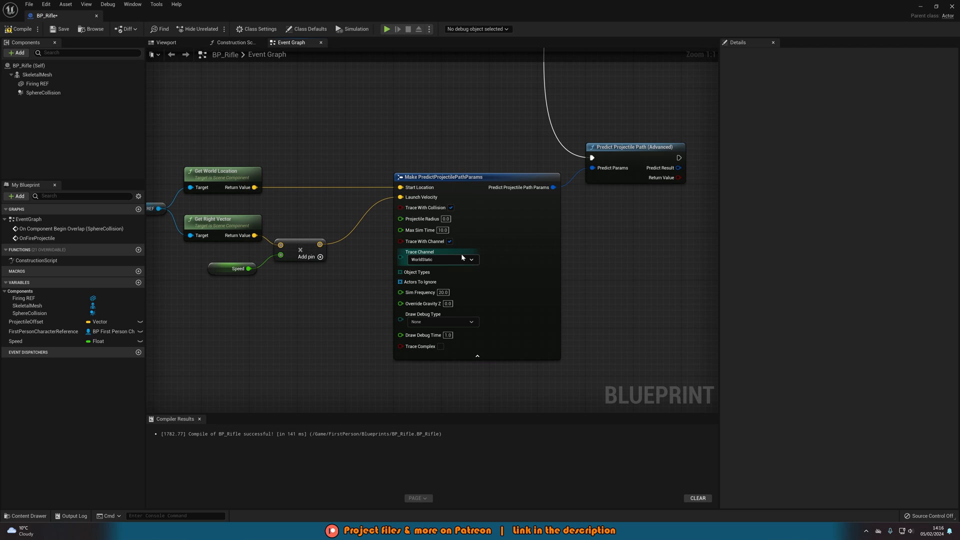
Step: Keep WorldStatic as the trace channel and add Self to Actors To Ignore
left_click(442, 259)
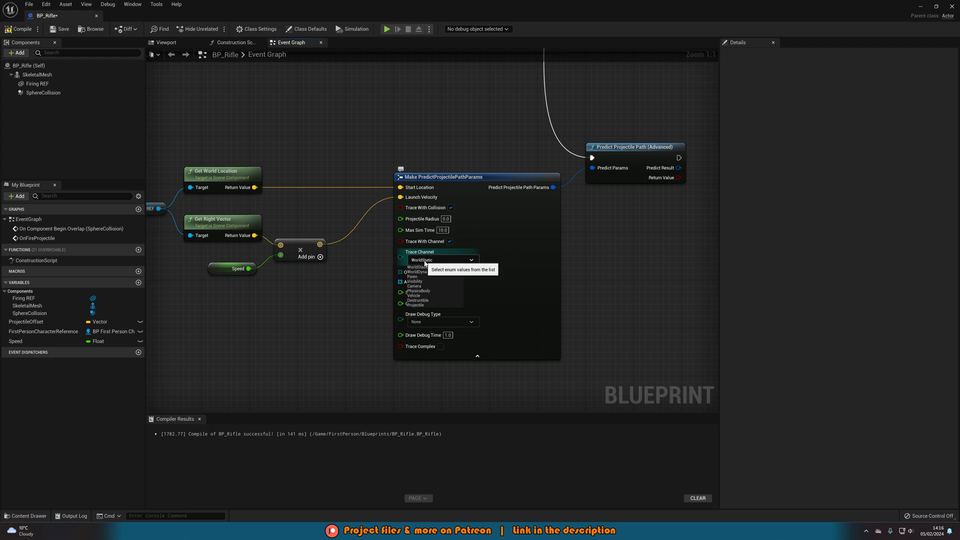
left_click(418, 266)
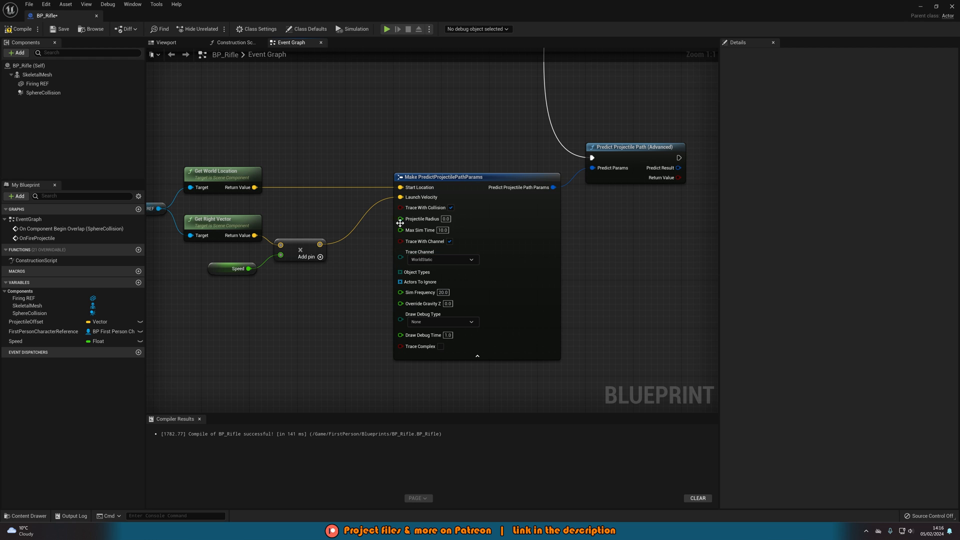
mouse_move(381, 326)
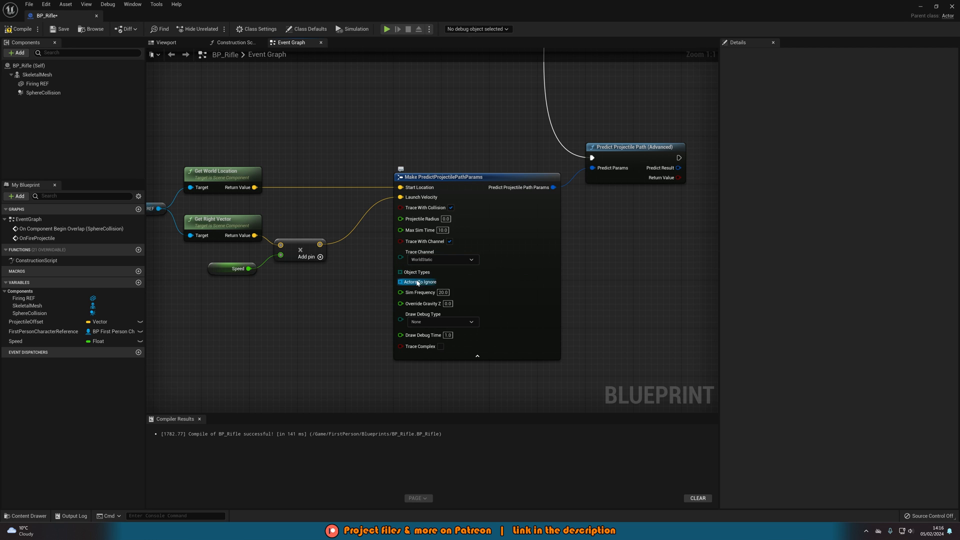
mouse_move(418, 282)
type("se")
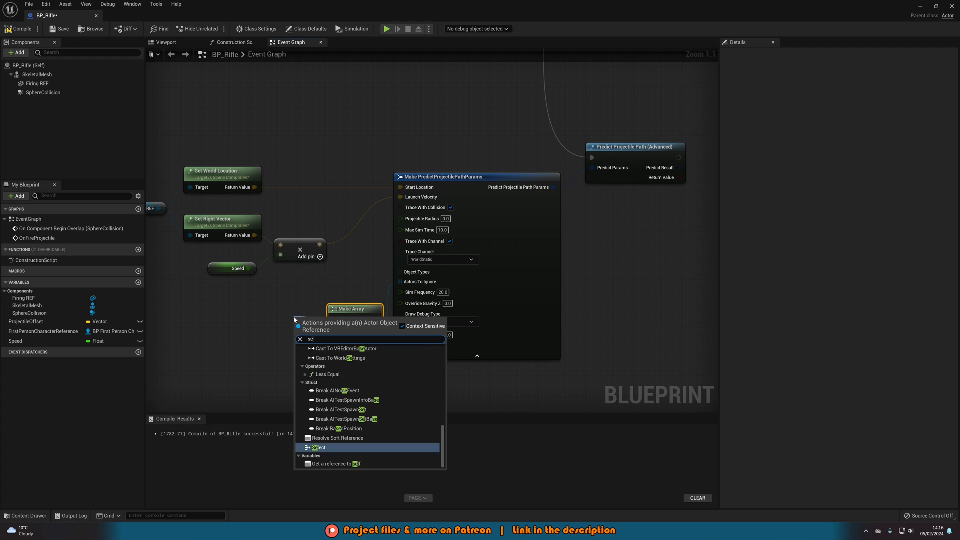
left_click(318, 447)
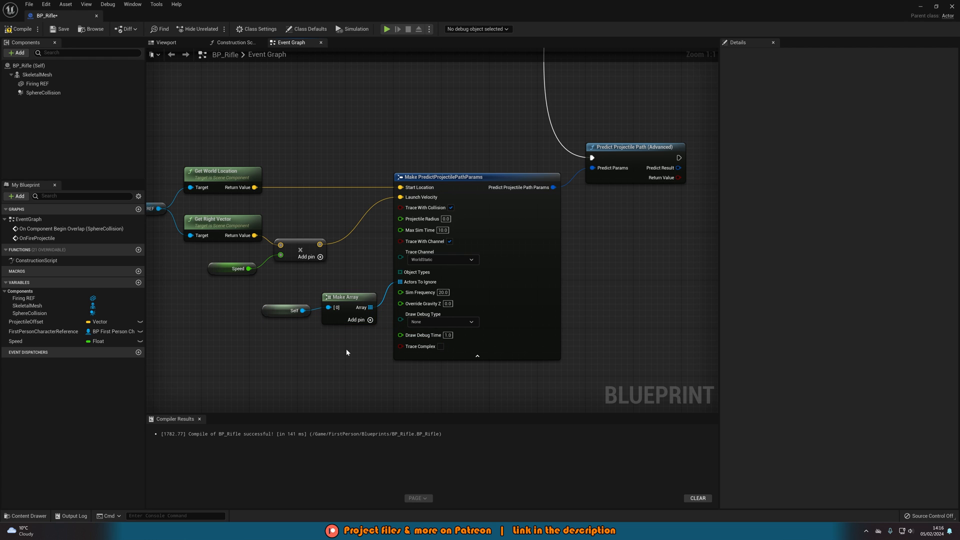
mouse_move(367, 355)
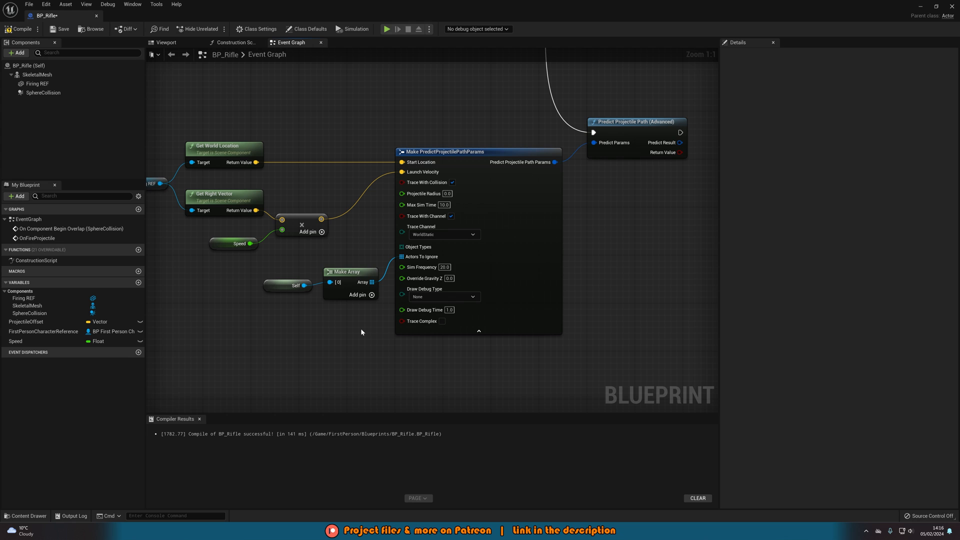
mouse_move(420, 267)
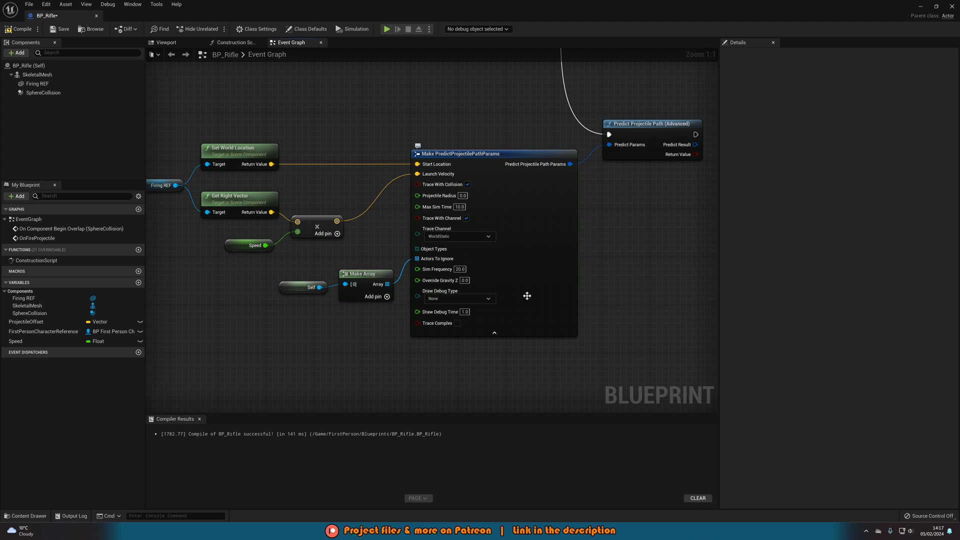
mouse_move(527, 296)
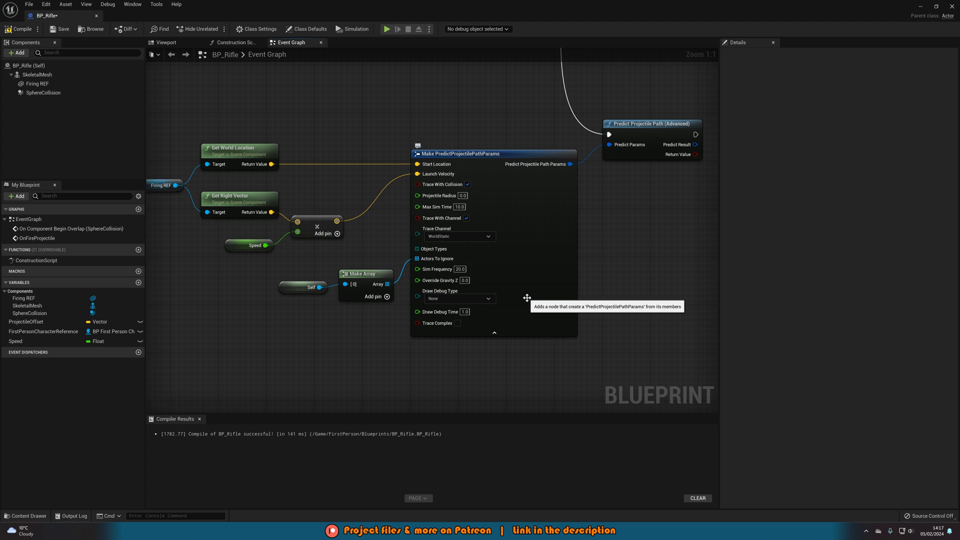
mouse_move(441, 280)
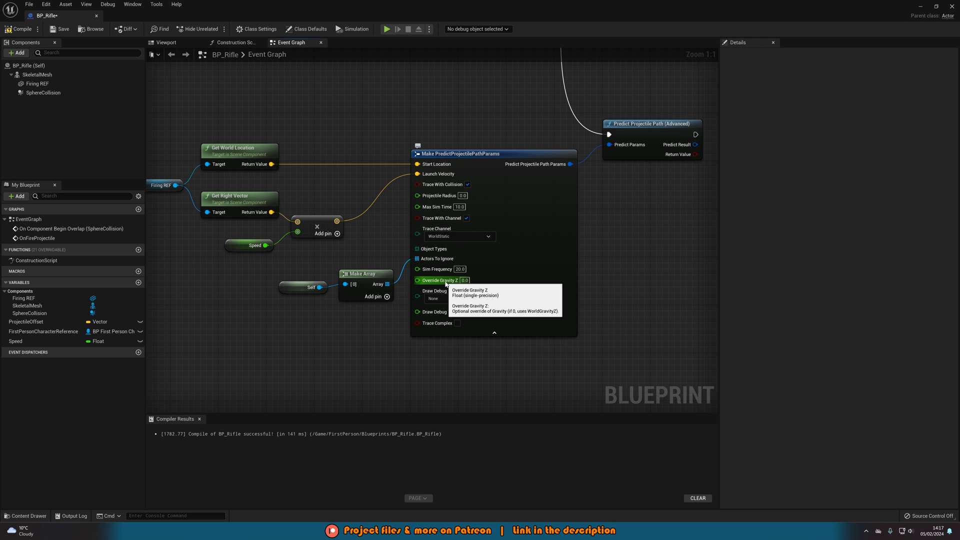
mouse_move(378, 344)
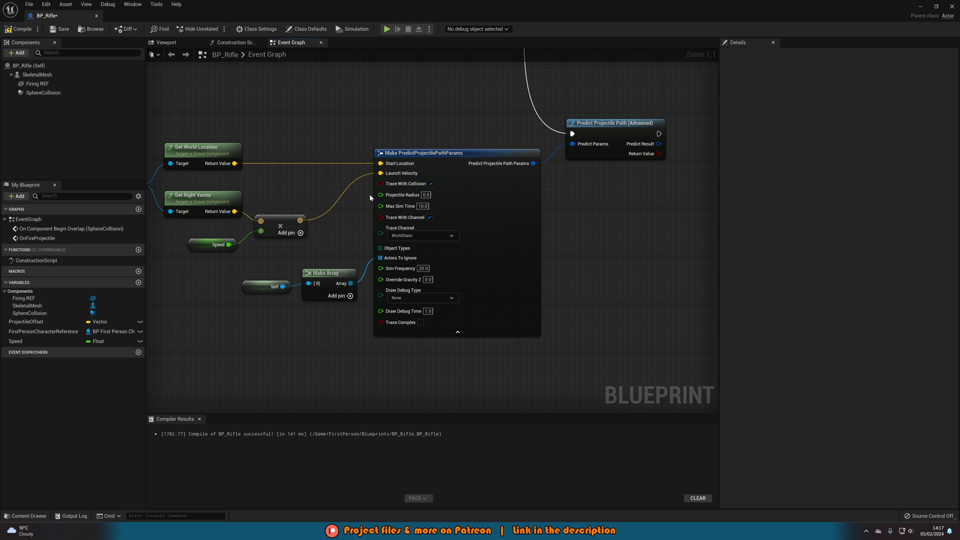
Step: Set Draw Debug Type on the path parameters to For Duration
left_click(218, 245)
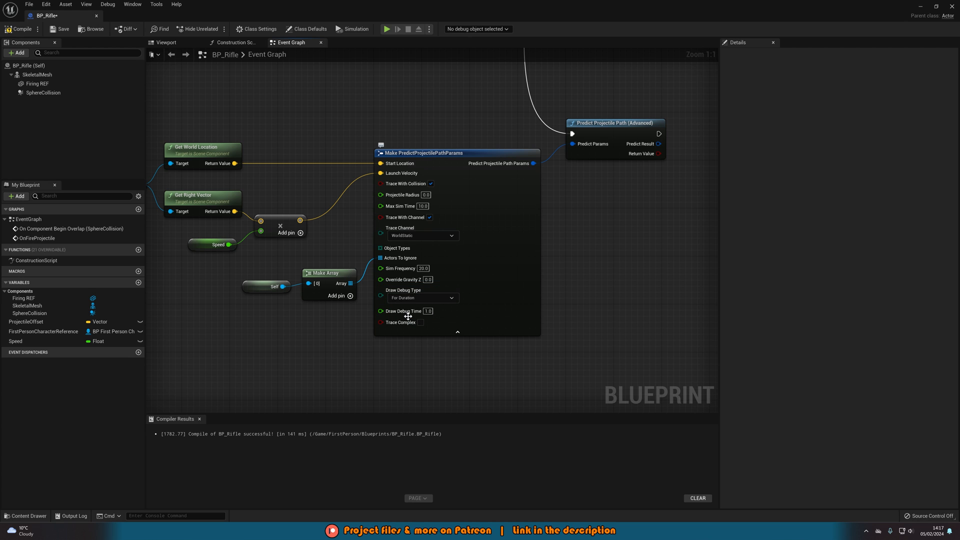
mouse_move(403, 311)
type("2")
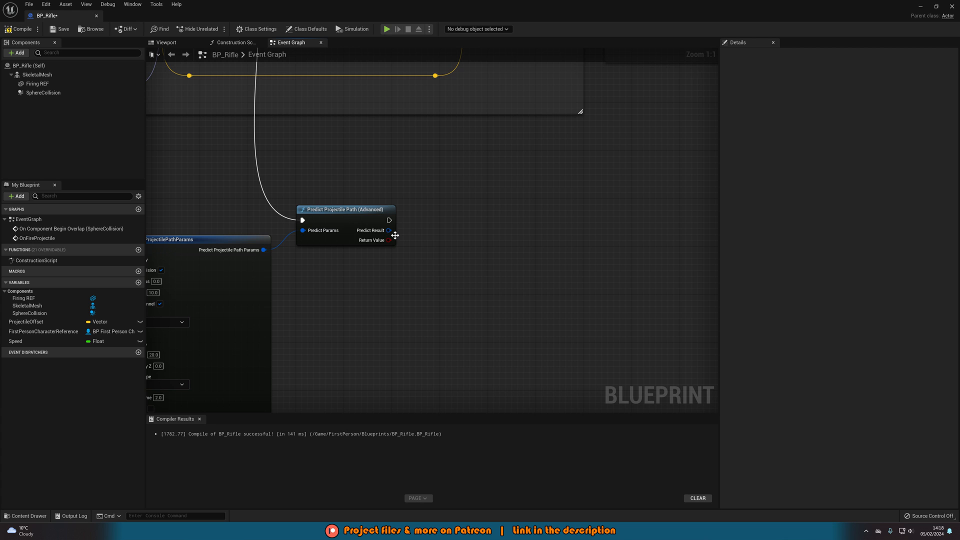
Step: Add Break PredictProjectilePathResult on Predict Result and a Break Hit Result on its hit
left_click_drag(388, 229, 421, 250)
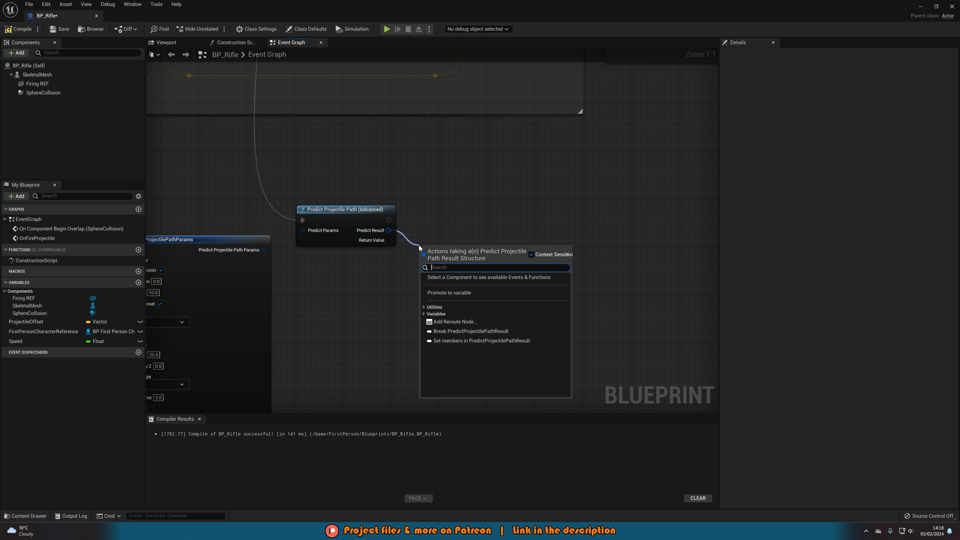
left_click(470, 330)
type("br")
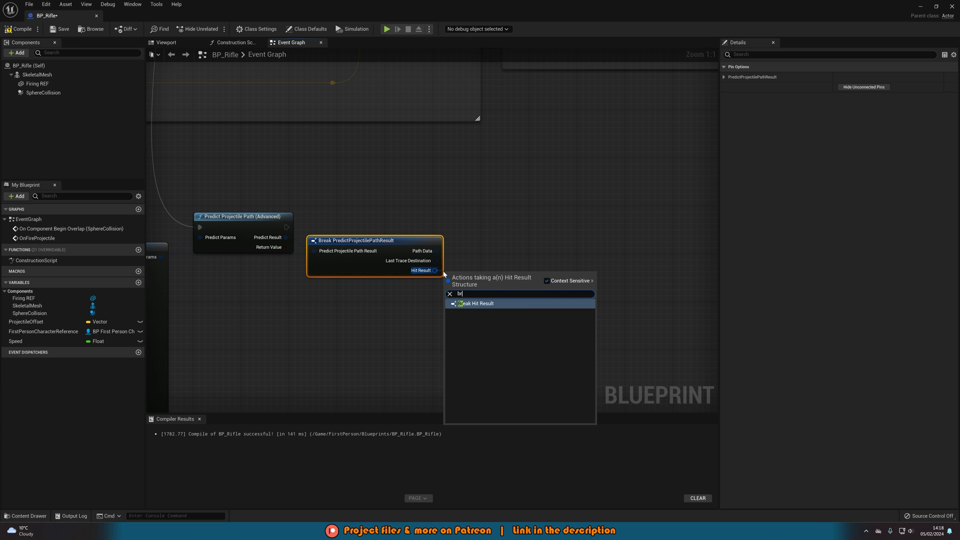
left_click(476, 303)
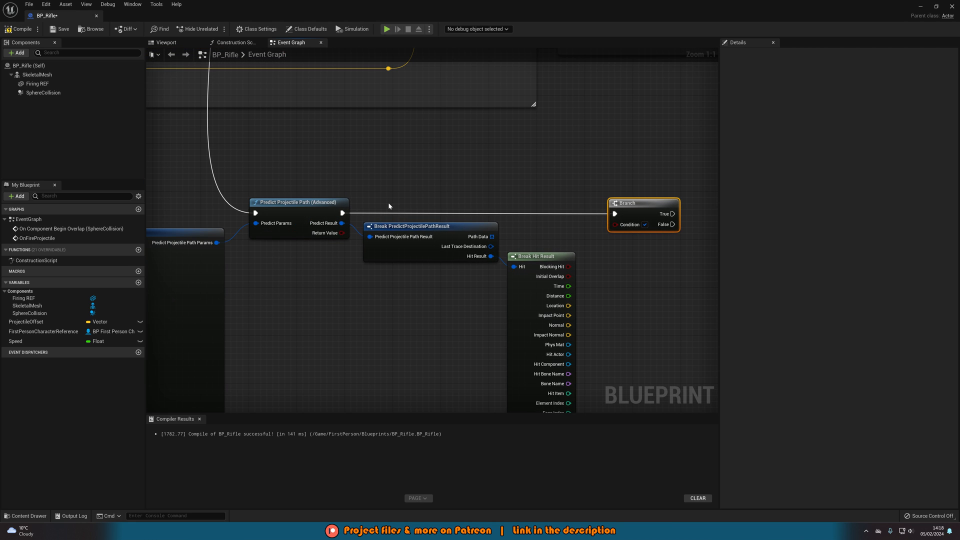
mouse_move(644, 204)
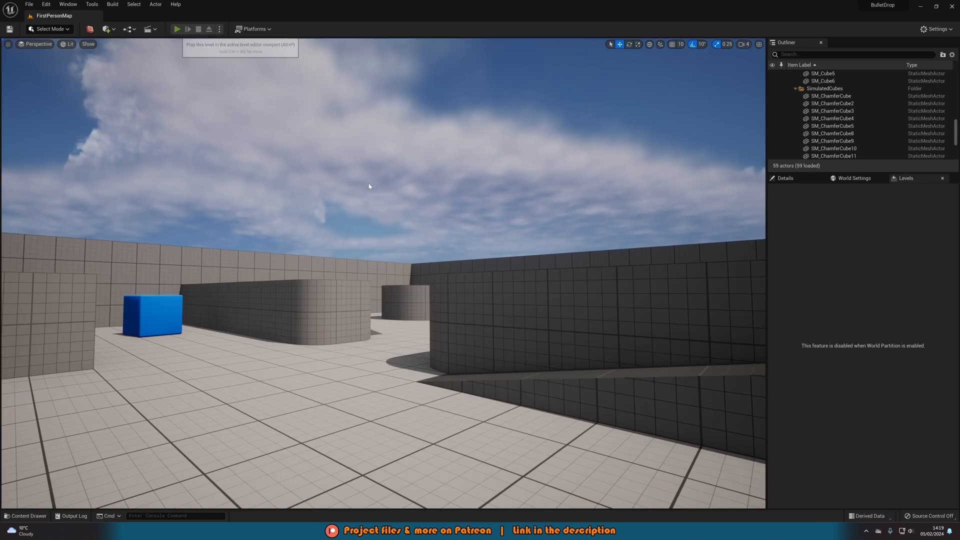
Step: Play the level again, then return to the BP_Rifle blueprint editor
left_click(177, 29)
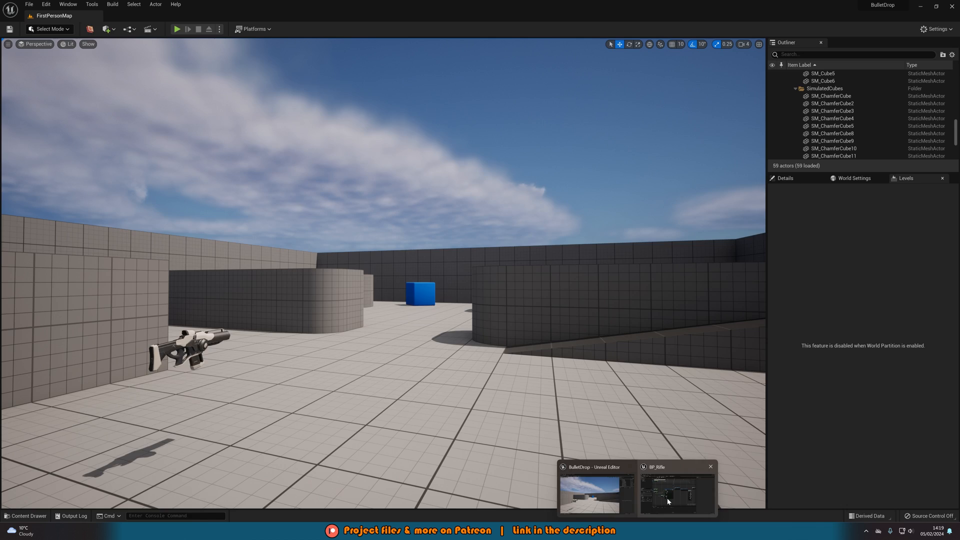
left_click(677, 493)
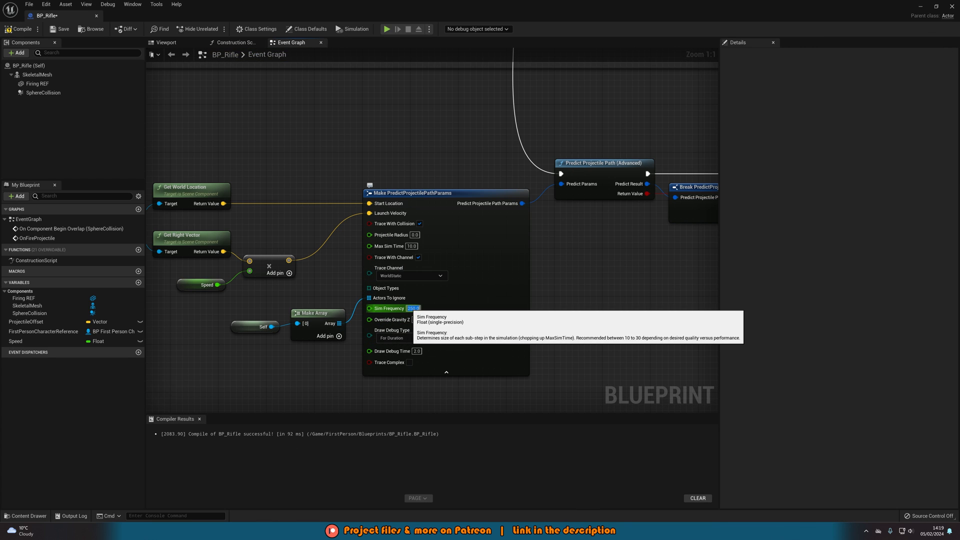
mouse_move(902, 5)
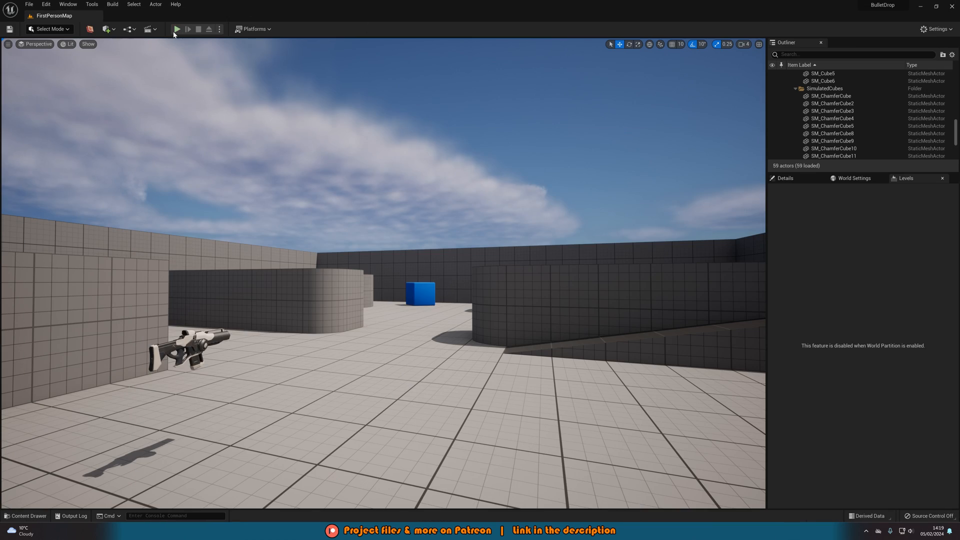
Step: Play the level to view the green debug arc, then enter Sim Frequency 30.0
left_click(177, 29)
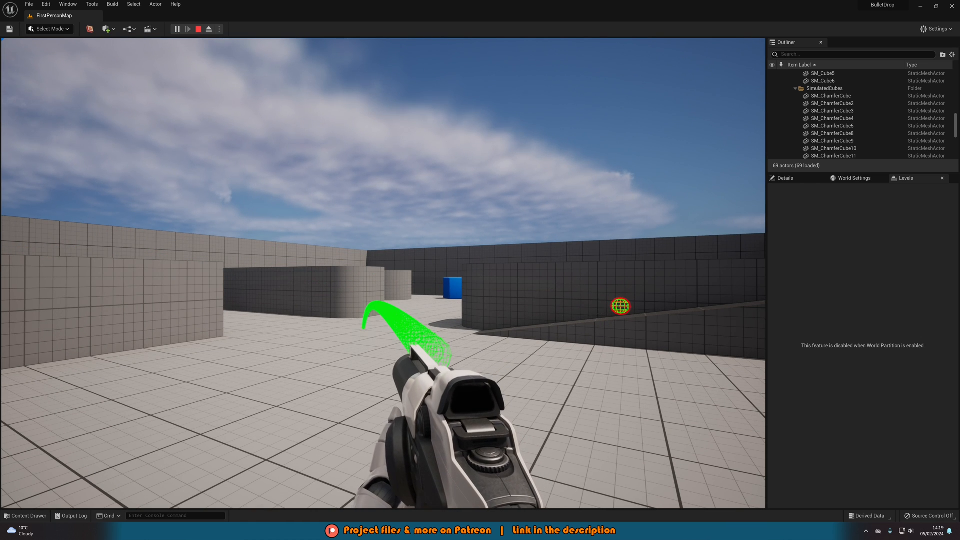
left_click(198, 29)
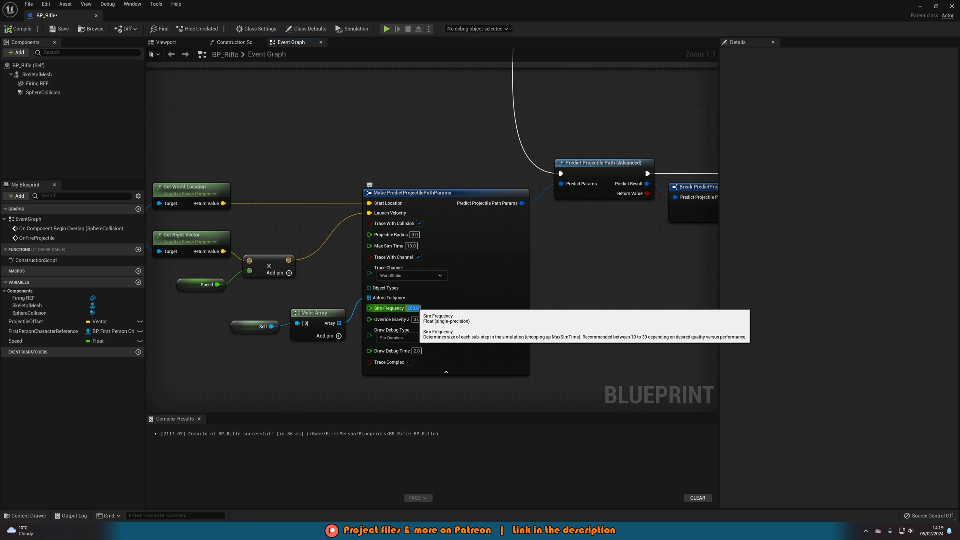
type("30.0")
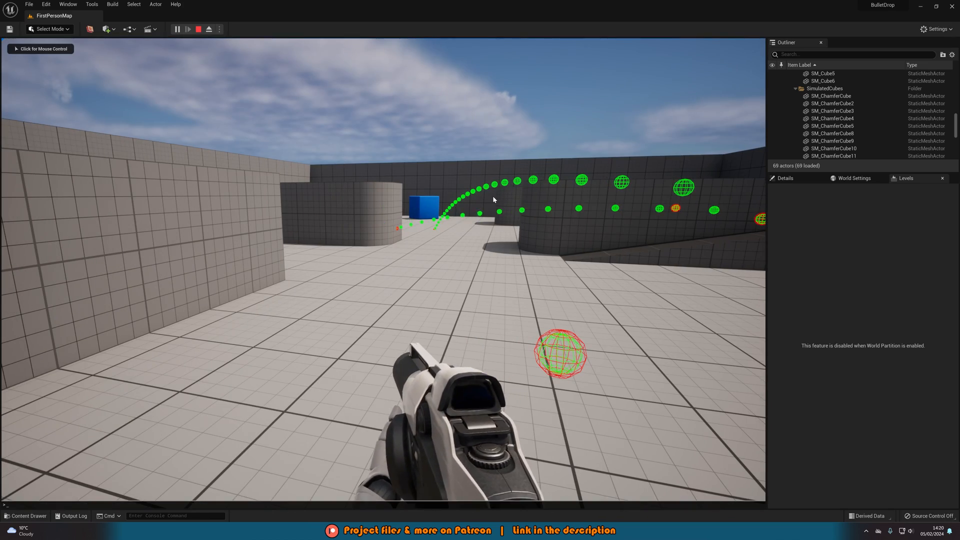
Step: Show the frame rate with 'stat fps', visit BP_Rifle and back, and replay the level
type("stat fps")
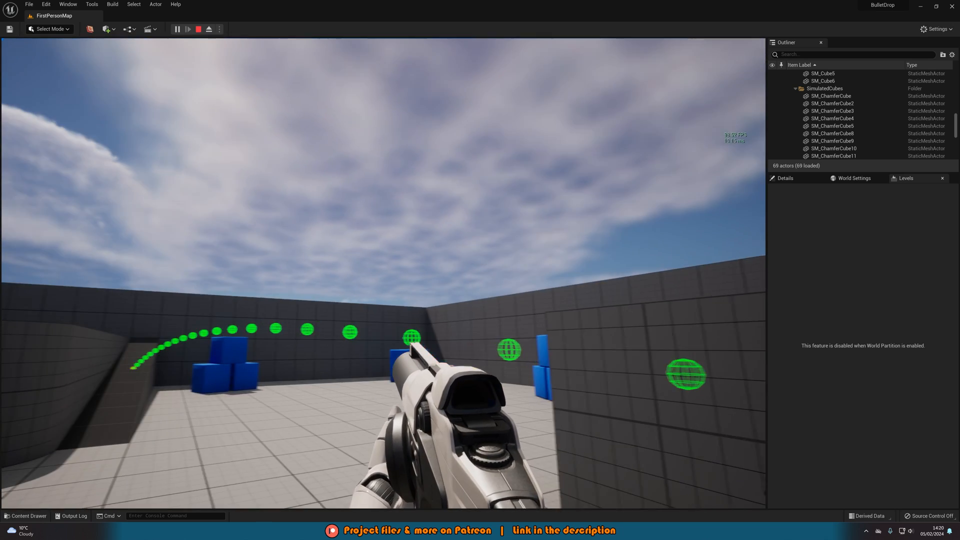
left_click(198, 29)
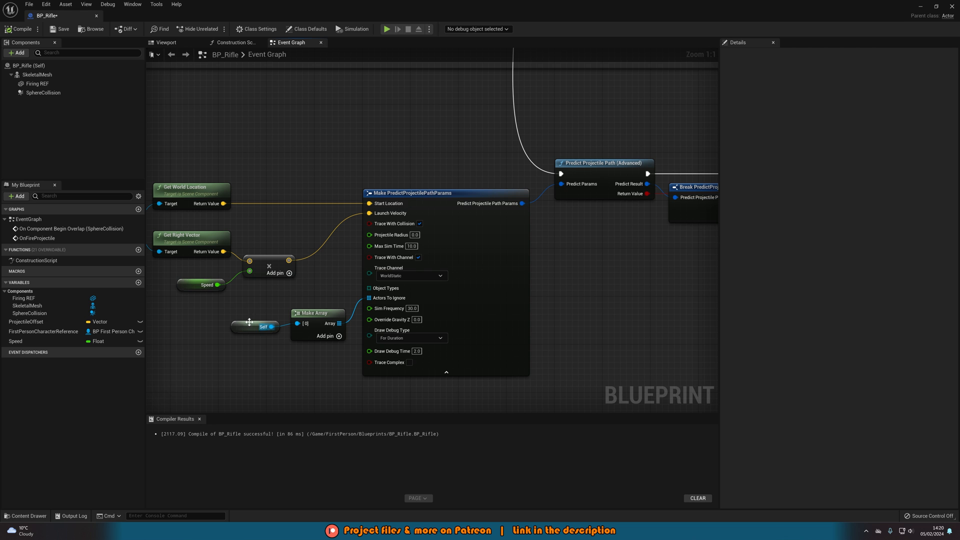
left_click(202, 284)
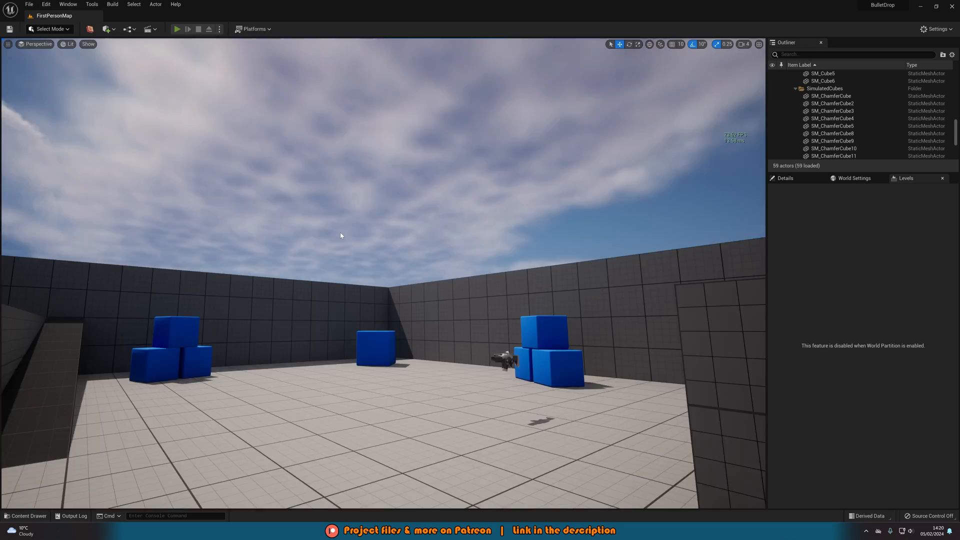
left_click(177, 29)
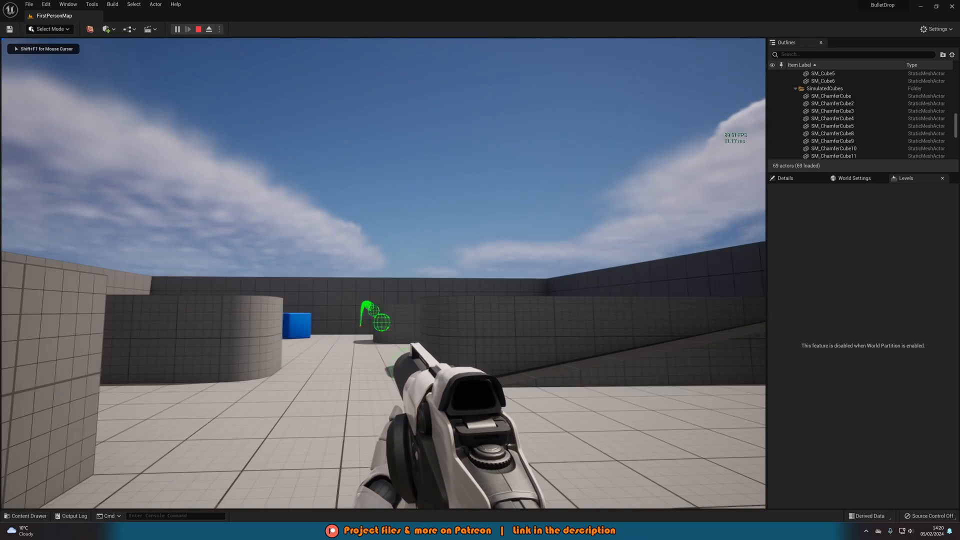